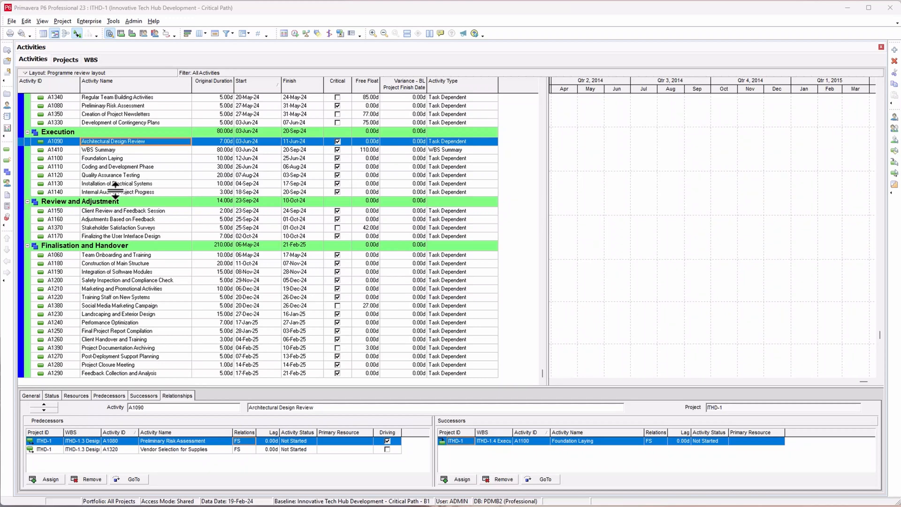
# Step: Browse the Review and Adjustment activities around Client Review and Feedback Session and their context menus
pyautogui.click(118, 227)
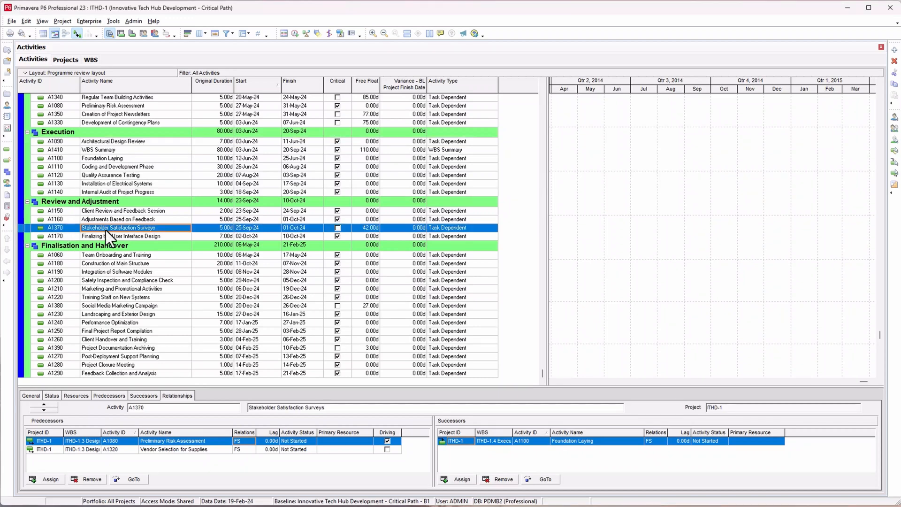
pyautogui.click(124, 210)
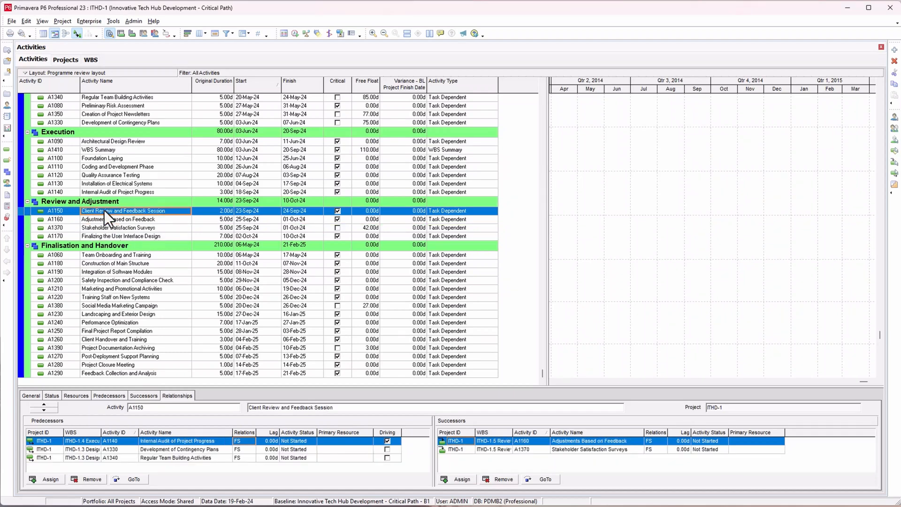
pyautogui.click(114, 254)
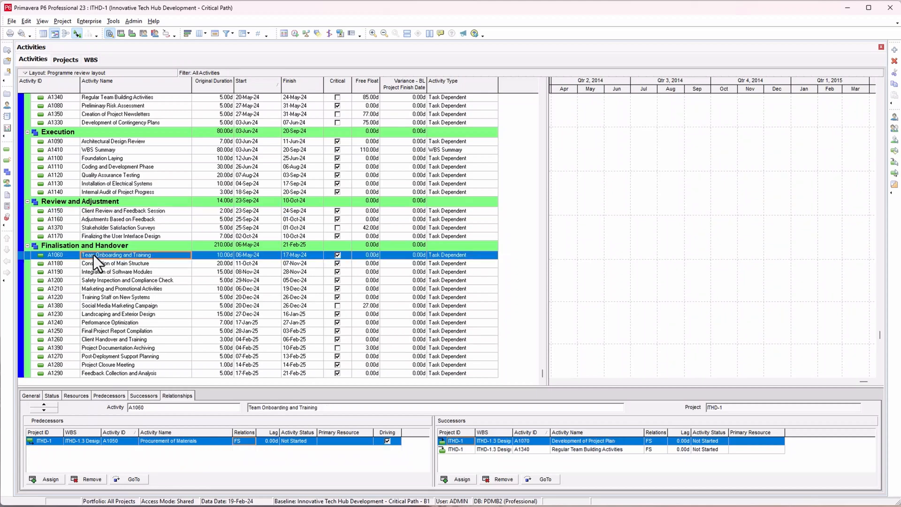
pyautogui.click(116, 210)
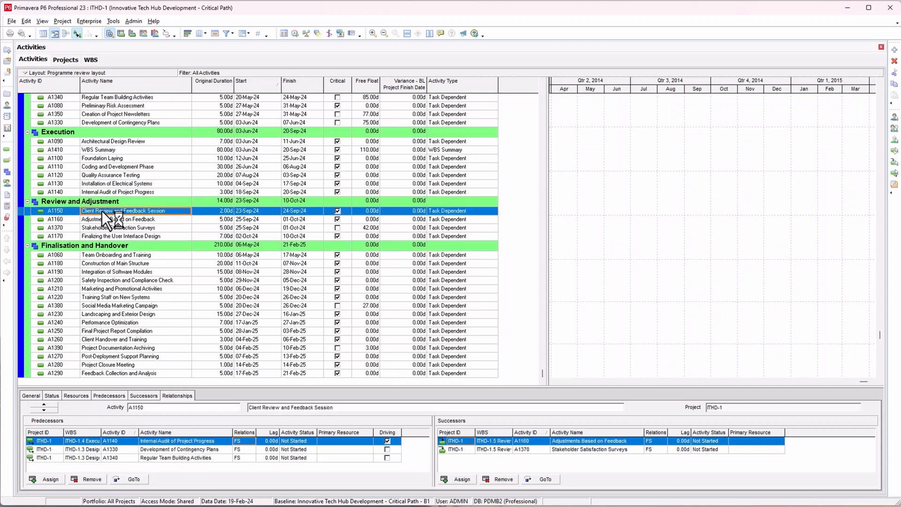
pyautogui.rightClick(115, 211)
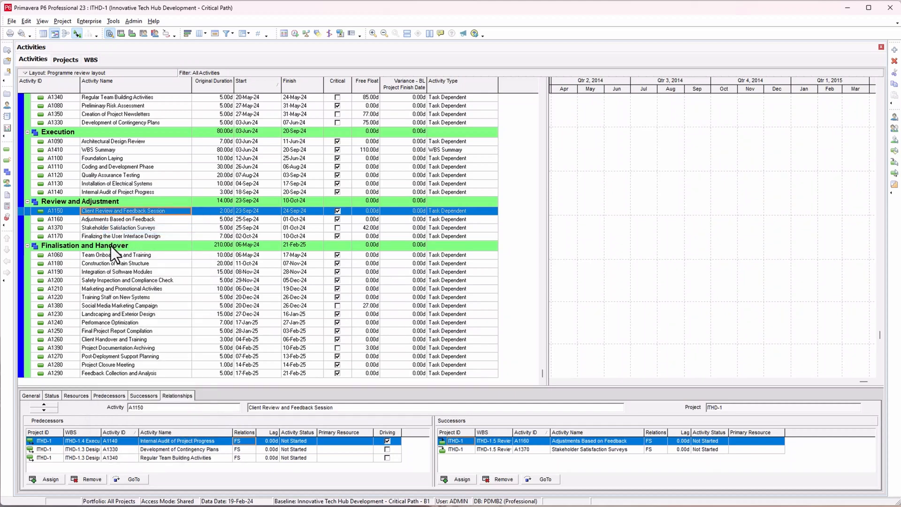
pyautogui.rightClick(83, 245)
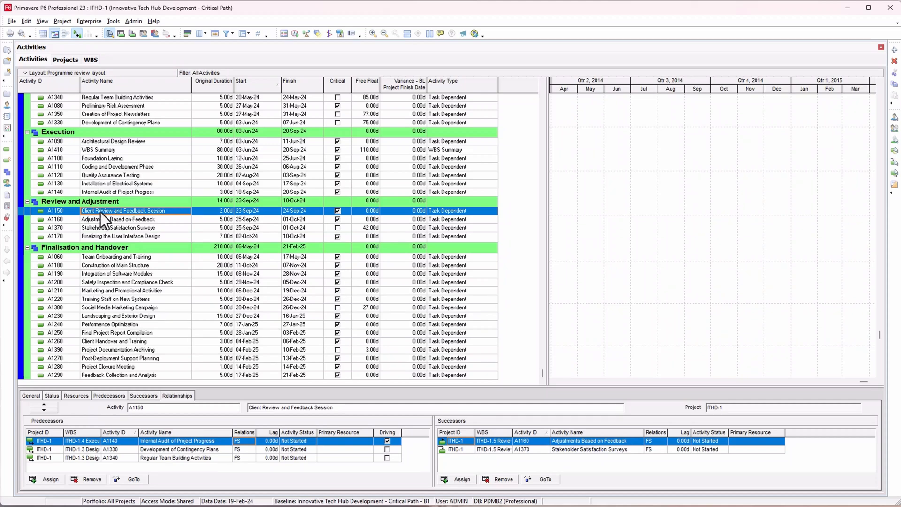
pyautogui.moveTo(118, 222)
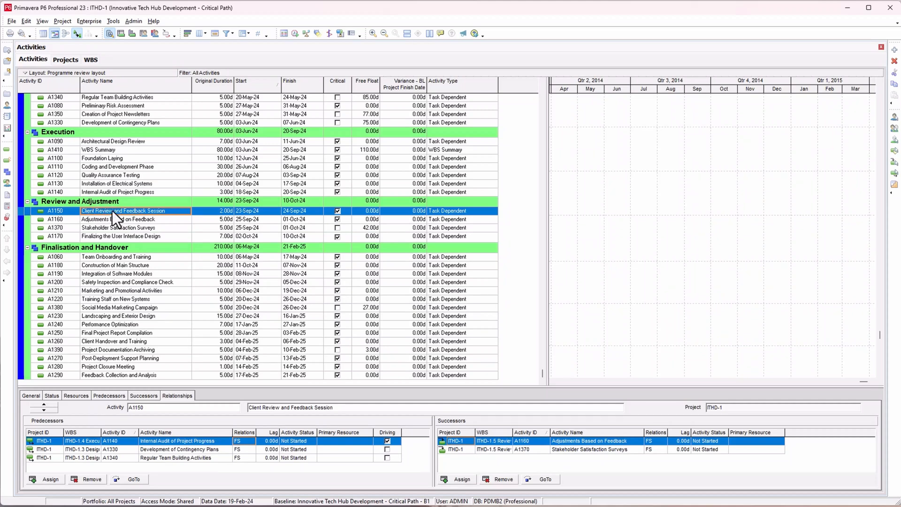
pyautogui.moveTo(102, 224)
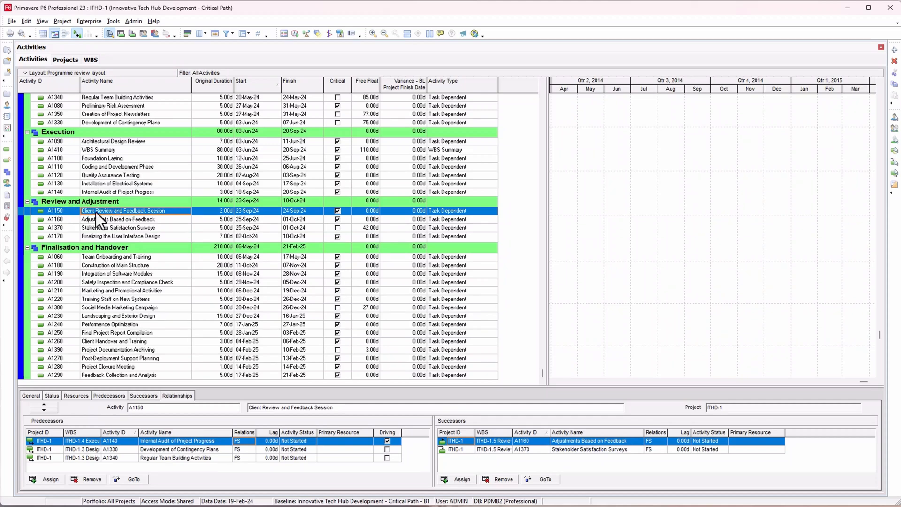
pyautogui.moveTo(98, 268)
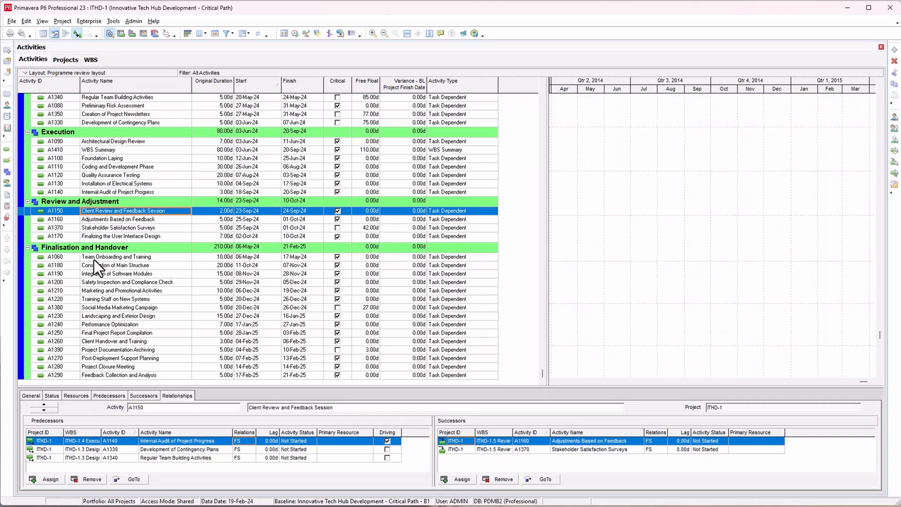
pyautogui.moveTo(30, 220)
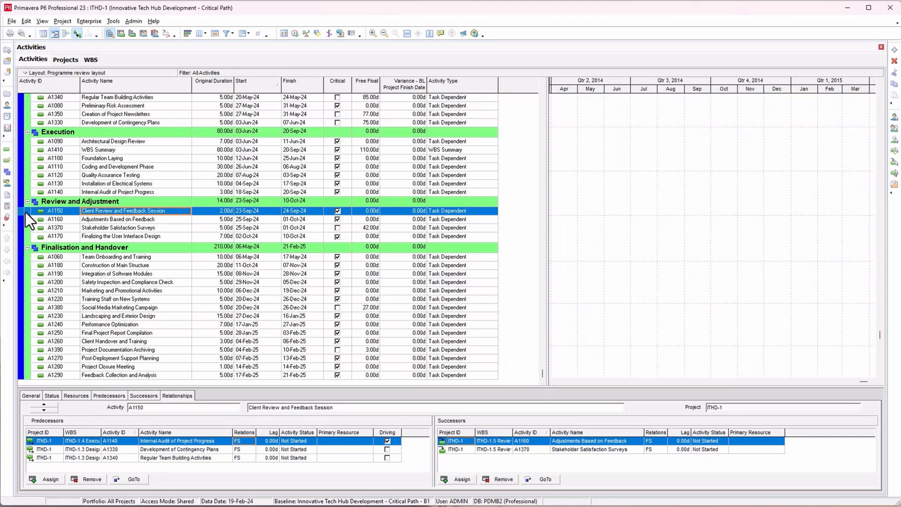
pyautogui.moveTo(29, 222)
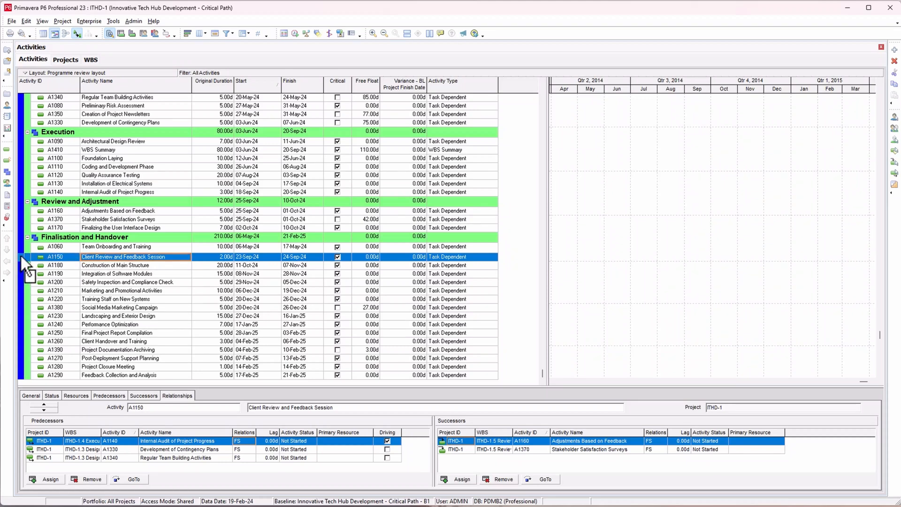
pyautogui.moveTo(27, 268)
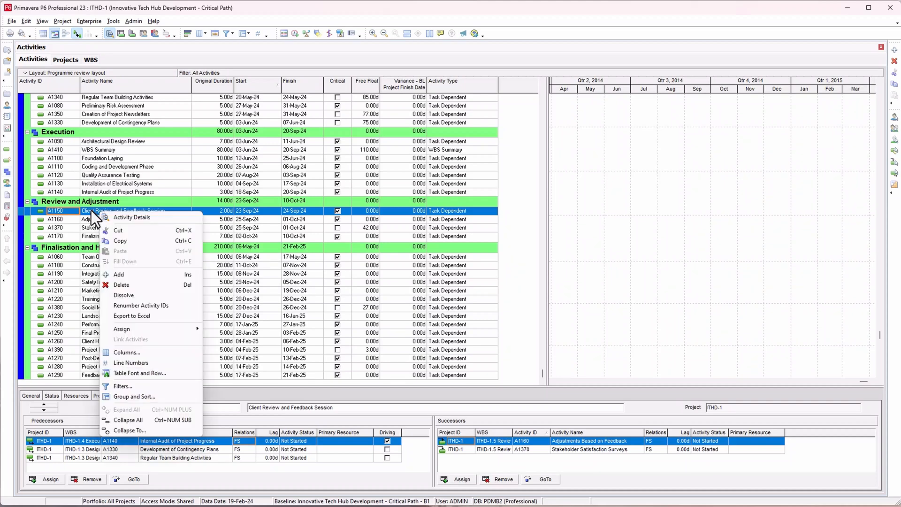
# Step: Dismiss the menus and select the Finalisation and Handover WBS band instead
pyautogui.click(132, 217)
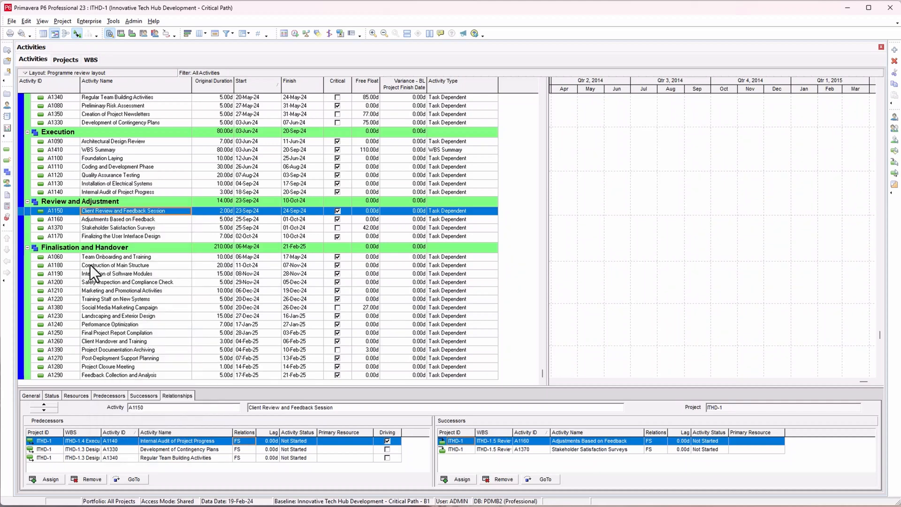
pyautogui.moveTo(124, 294)
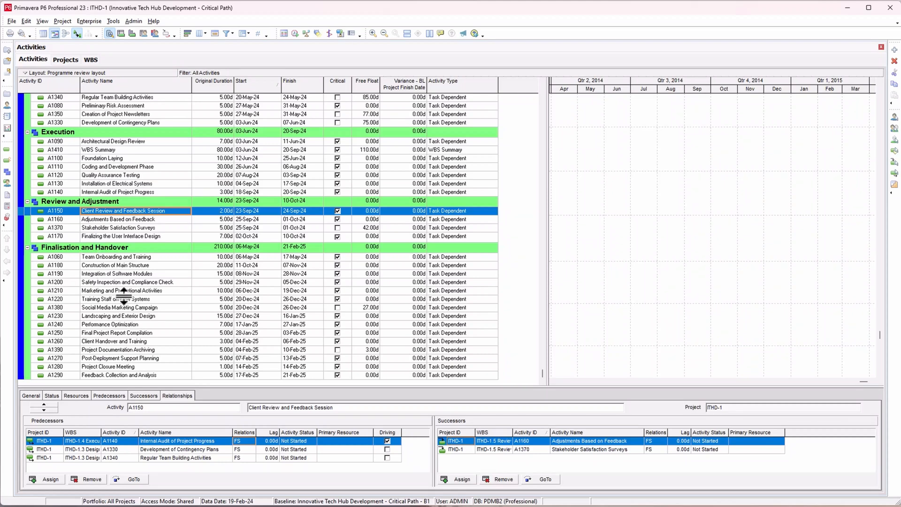
pyautogui.rightClick(98, 210)
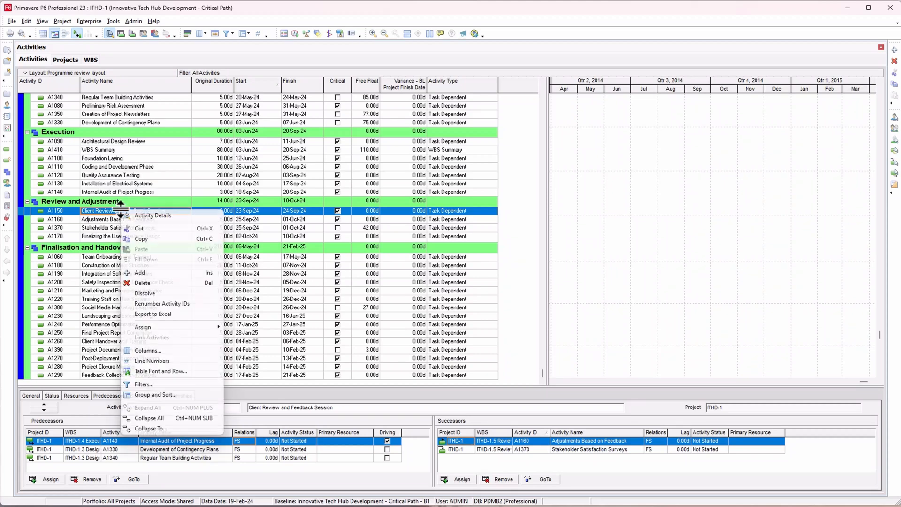
pyautogui.moveTo(143, 228)
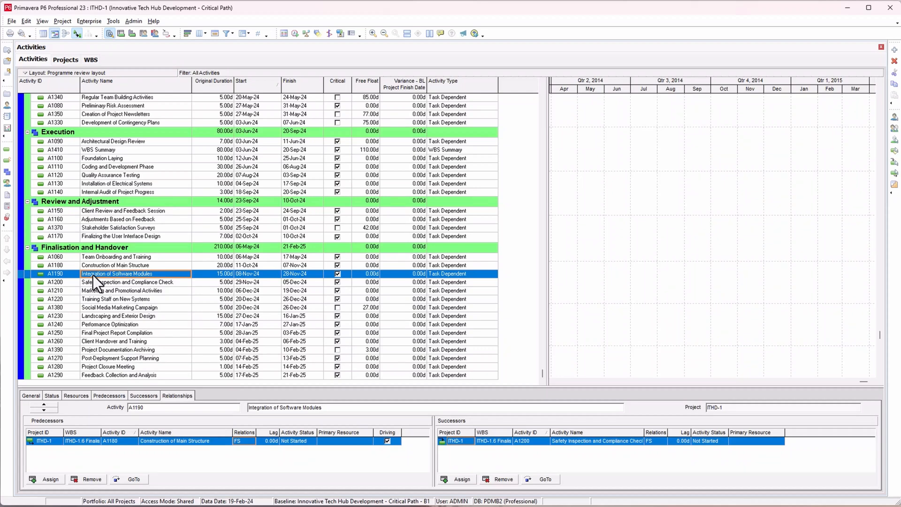
pyautogui.click(122, 211)
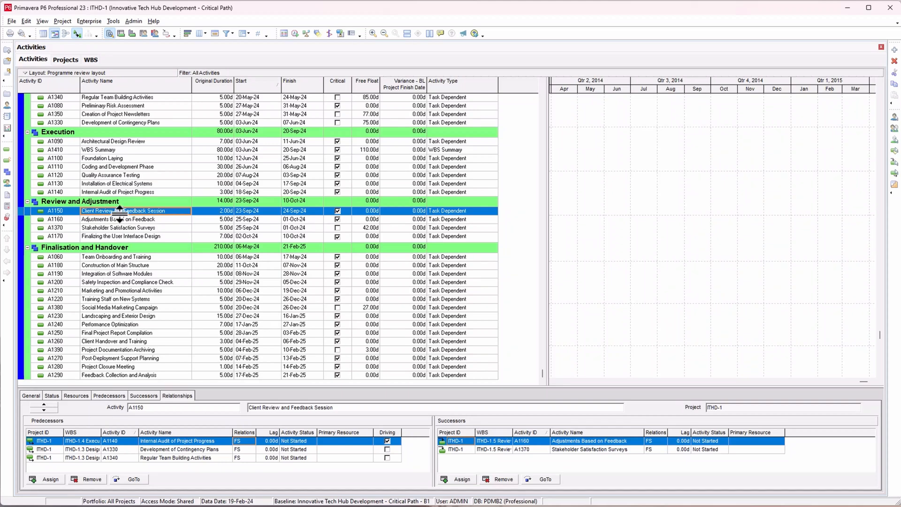
pyautogui.rightClick(136, 210)
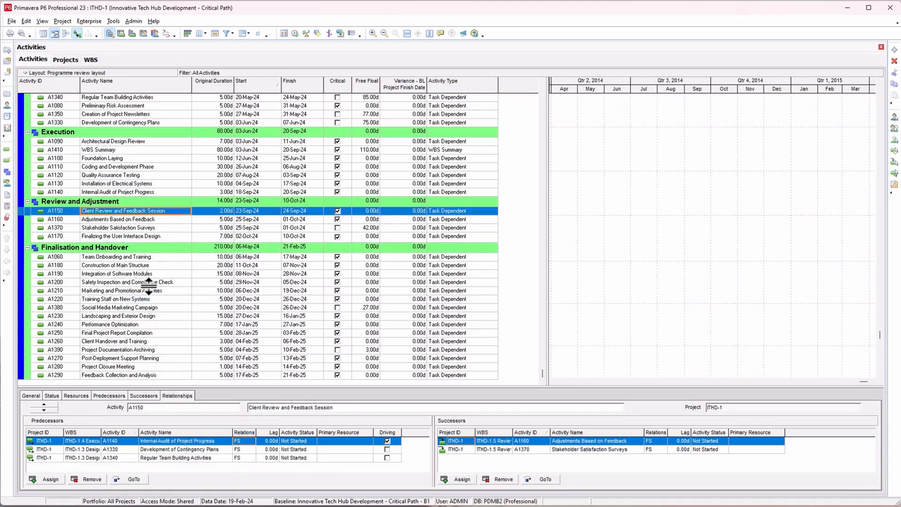
pyautogui.moveTo(606, 246)
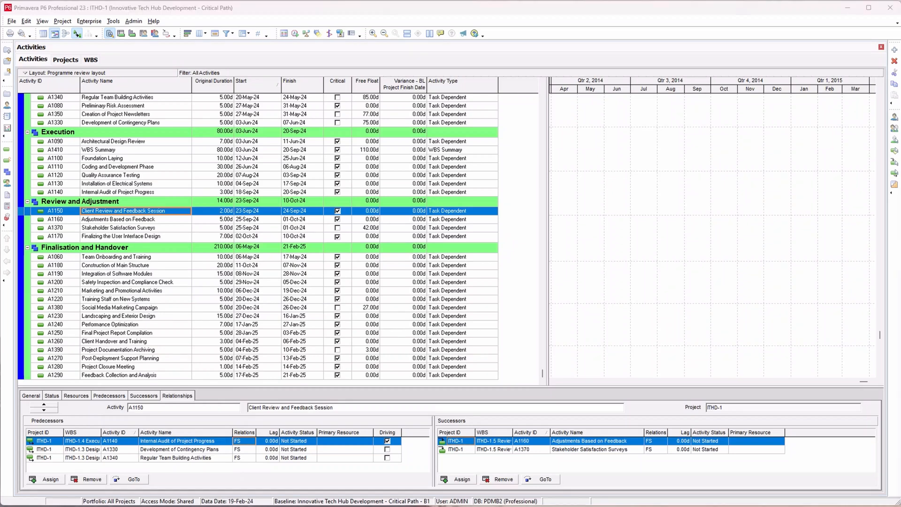
pyautogui.moveTo(509, 201)
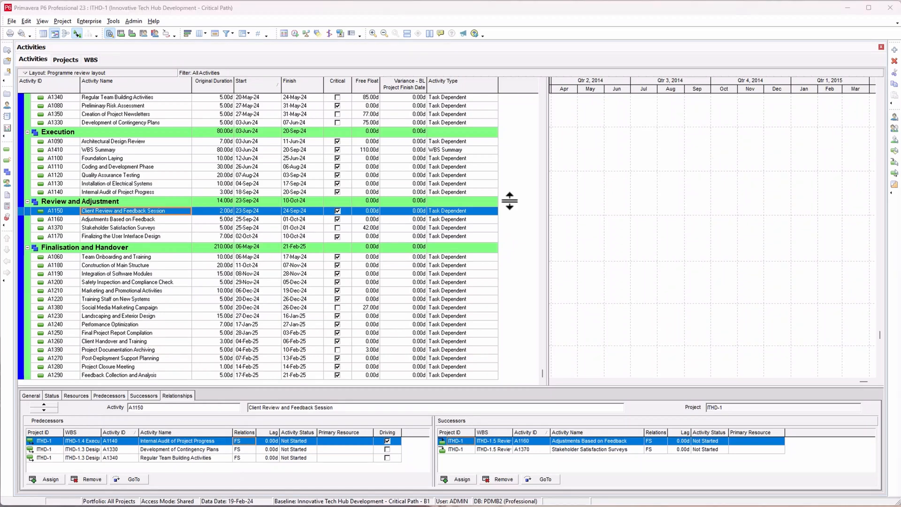
pyautogui.click(86, 247)
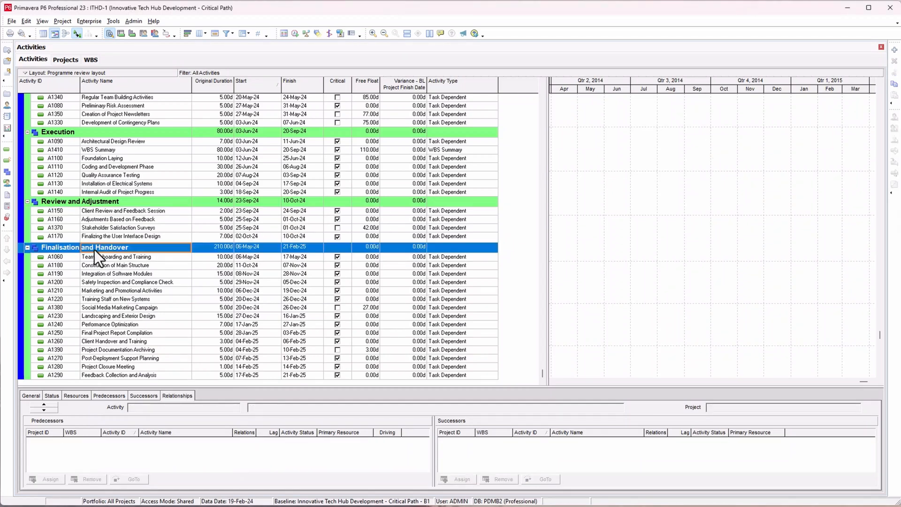
pyautogui.moveTo(510, 232)
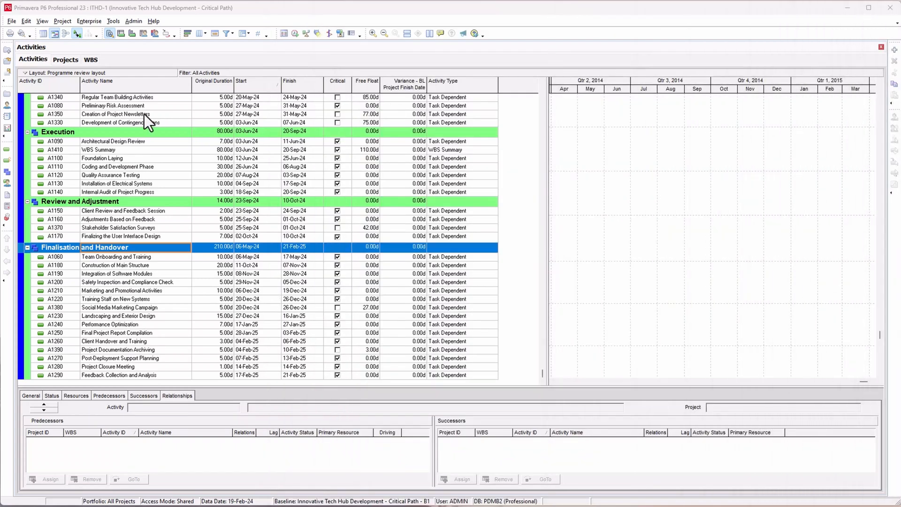
pyautogui.moveTo(8, 179)
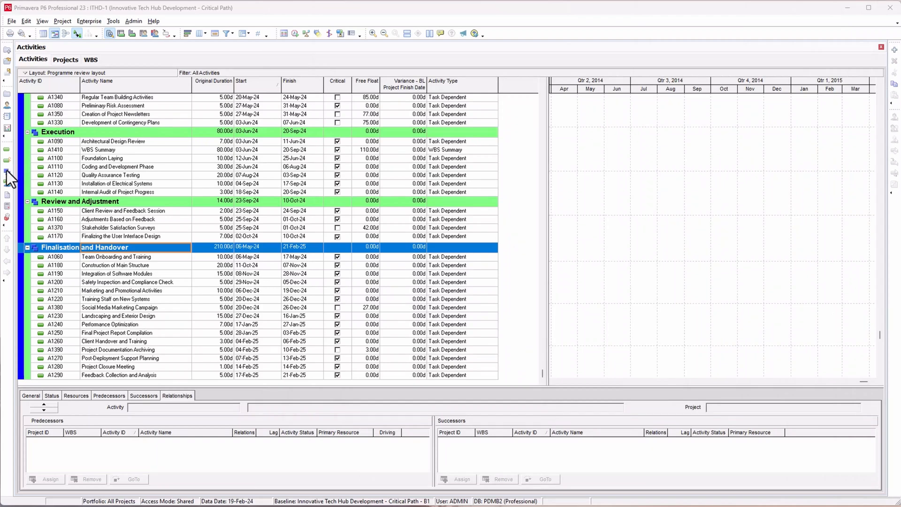
# Step: Select ITHD-1.6 Finalisation and Handover in the WBS view and add child elements ITHD-1.6.1 to 1.6.3
pyautogui.click(62, 22)
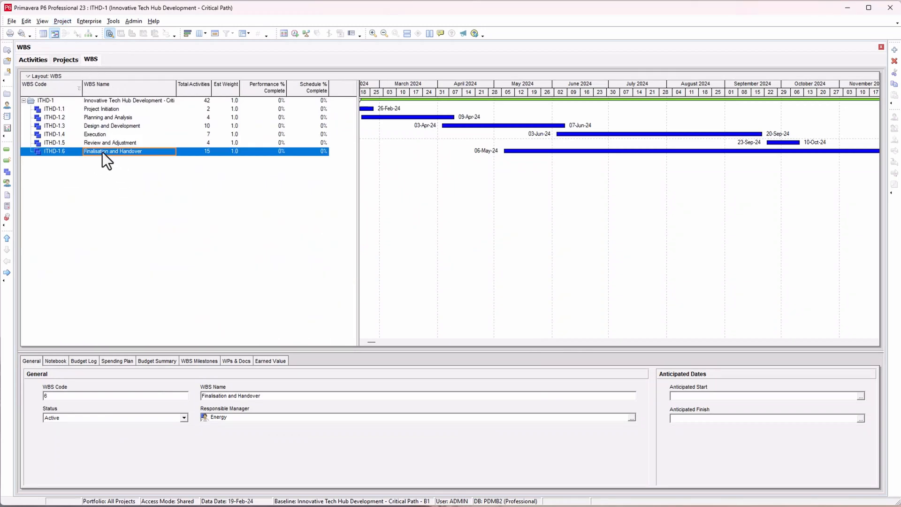
pyautogui.doubleClick(113, 151)
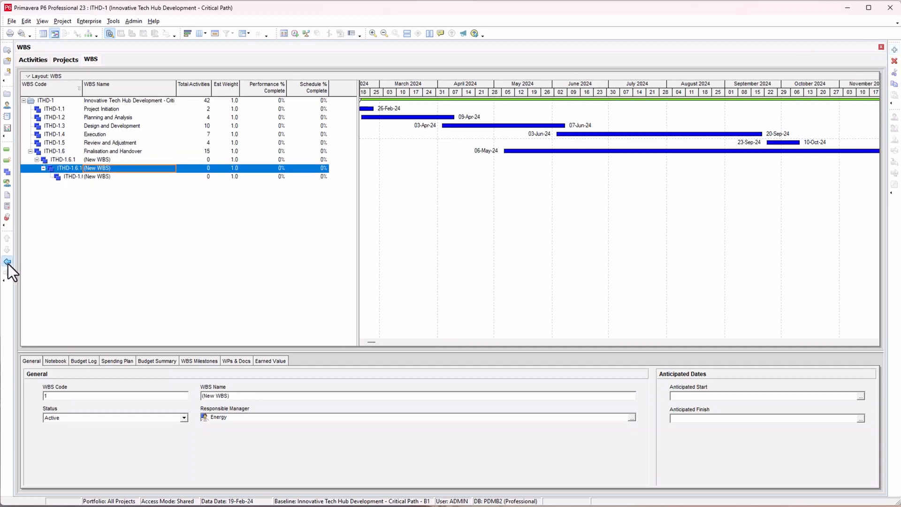
pyautogui.click(7, 262)
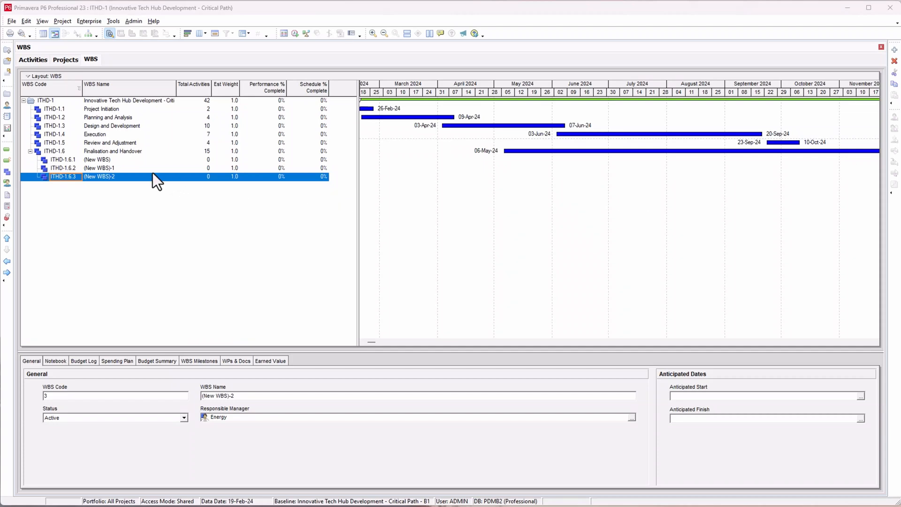
# Step: Name ITHD-1.6.1 to 1.6.3 Operational Readiness, Client Transition & Support, and Project Closure & Evaluation
pyautogui.write('Operational Readiness')
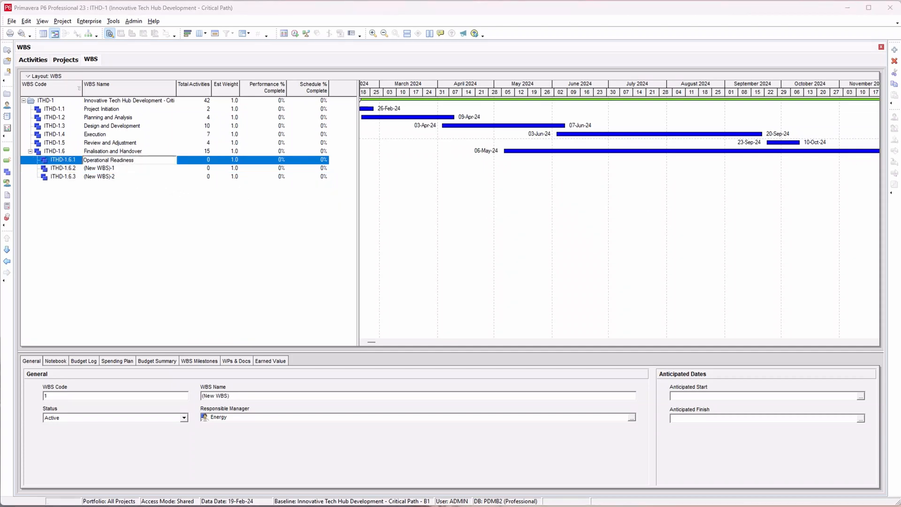
pyautogui.moveTo(127, 179)
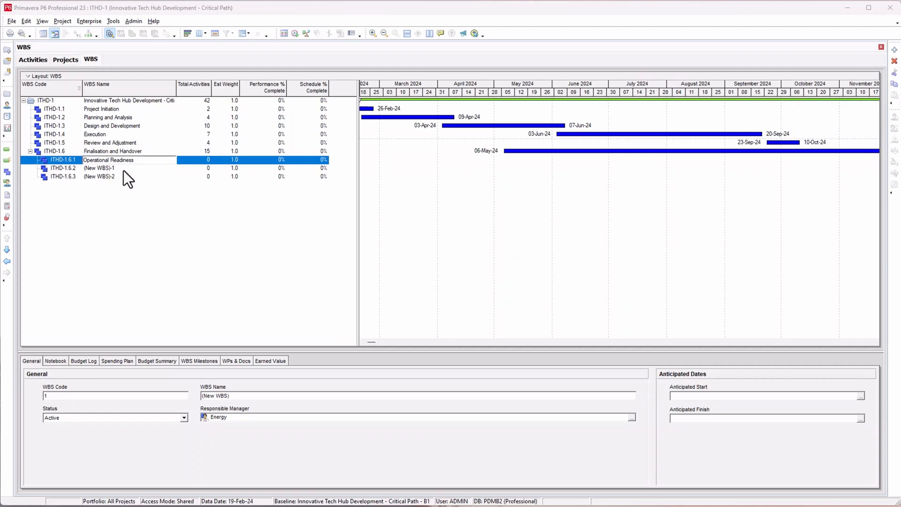
pyautogui.write('Client Transition & Support')
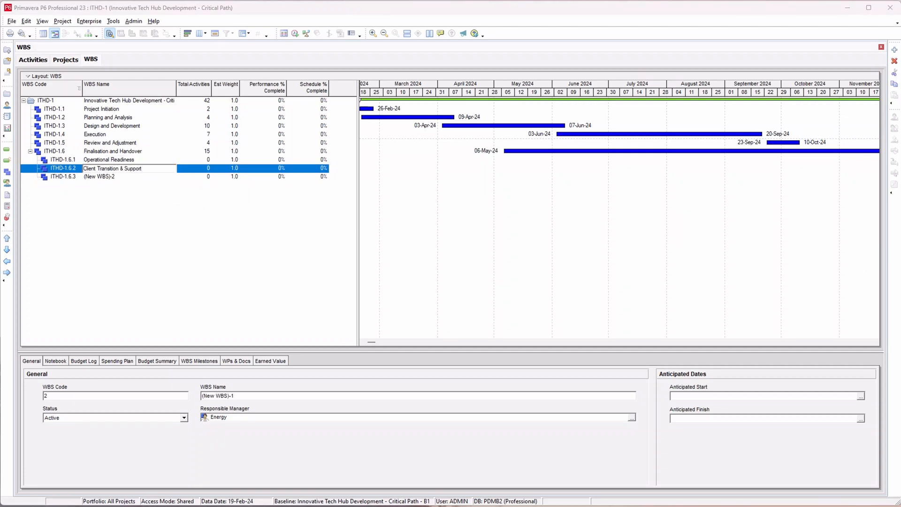
pyautogui.moveTo(138, 252)
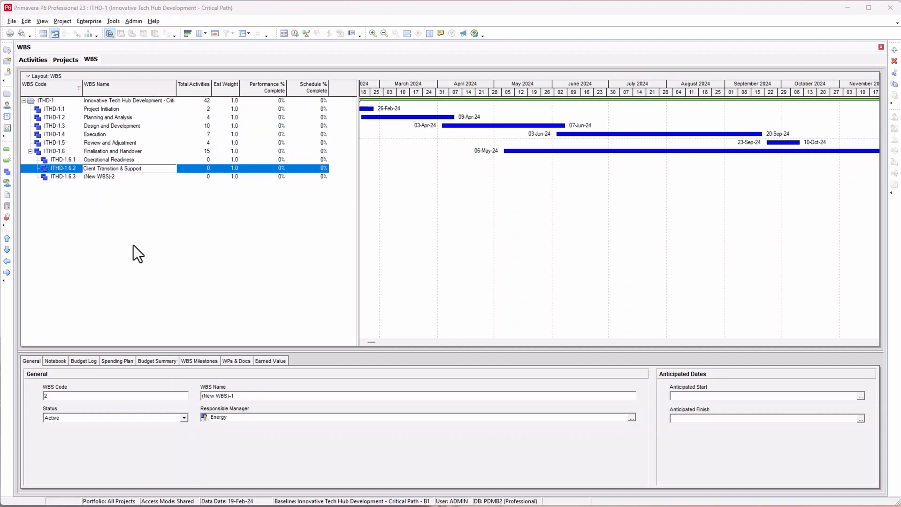
pyautogui.click(114, 177)
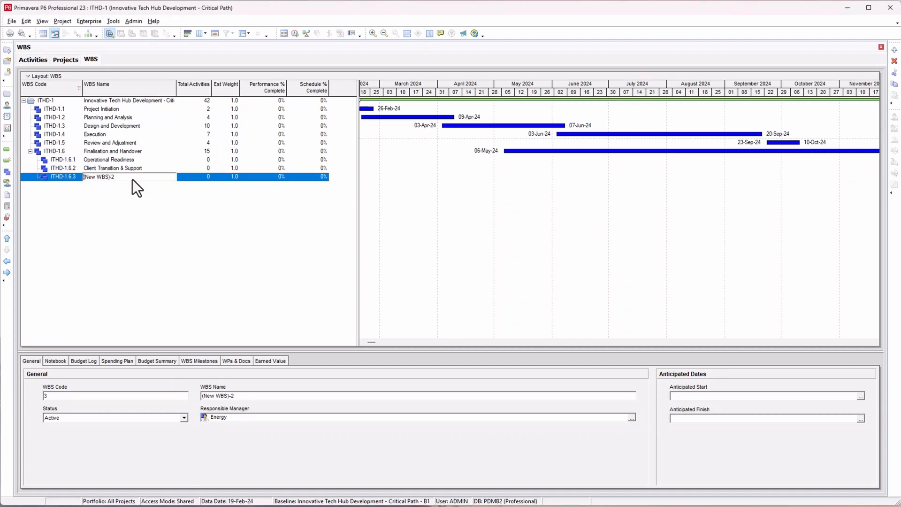
pyautogui.write('Project Closure & Evaluation')
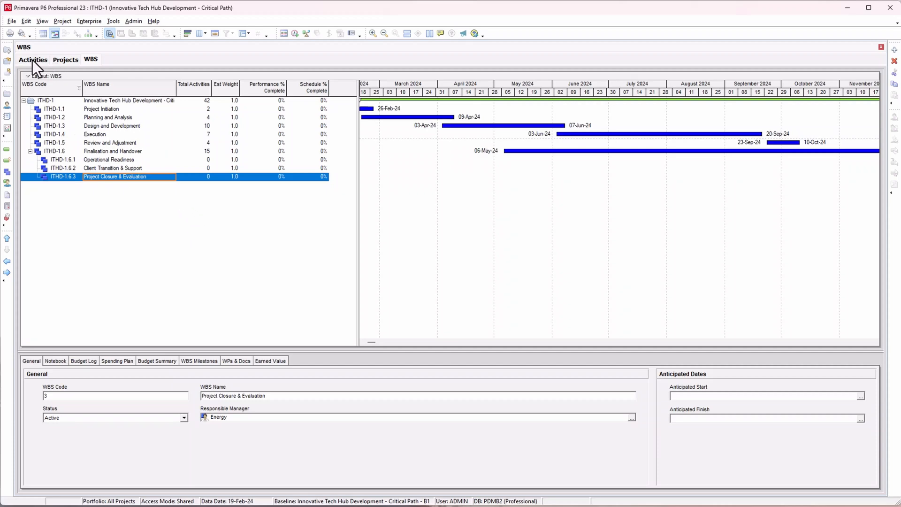
# Step: Return to the Activities view and select A1060 Team Onboarding and Training
pyautogui.click(33, 59)
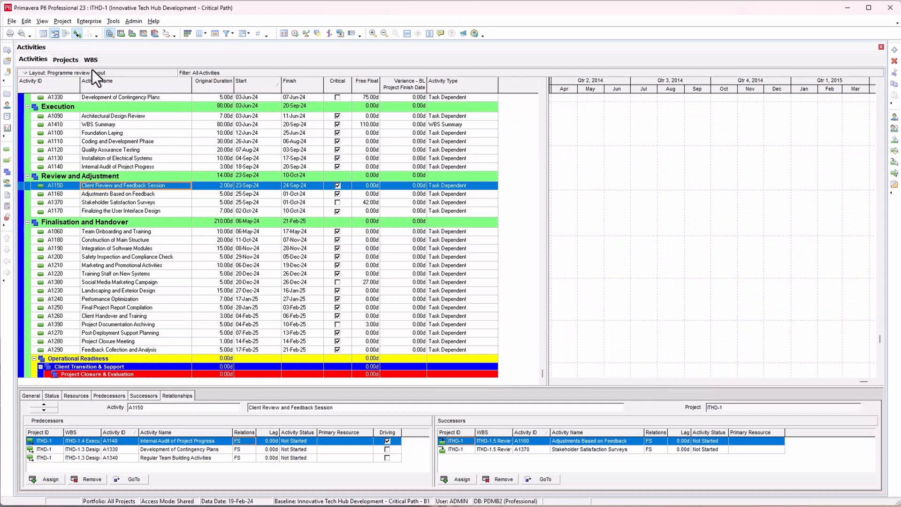
pyautogui.moveTo(60, 362)
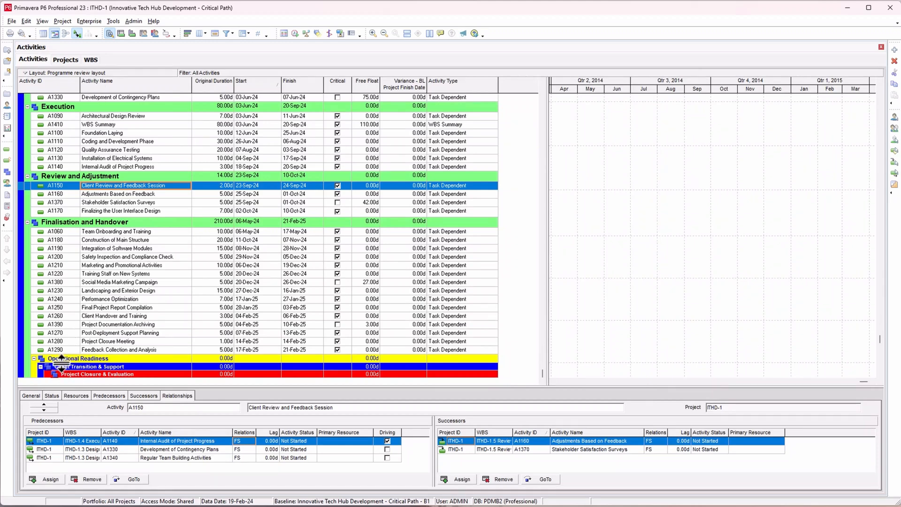
pyautogui.click(12, 20)
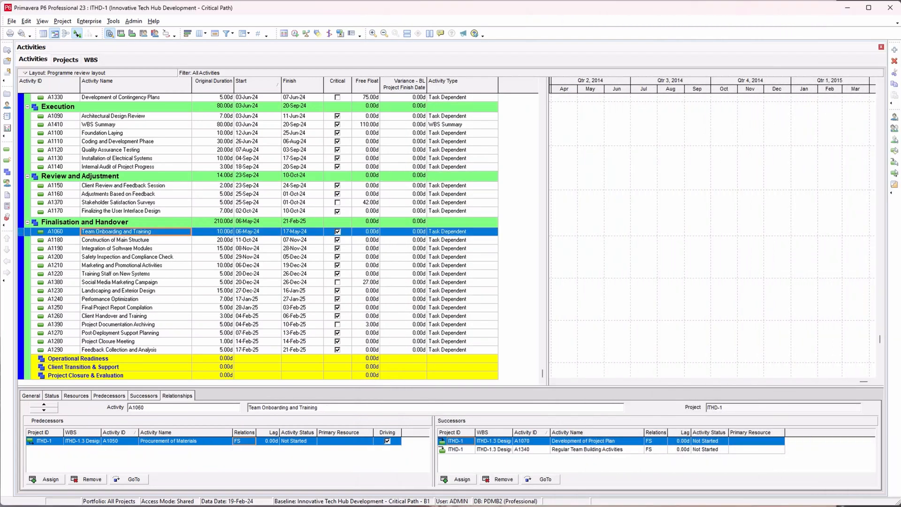
pyautogui.moveTo(205, 387)
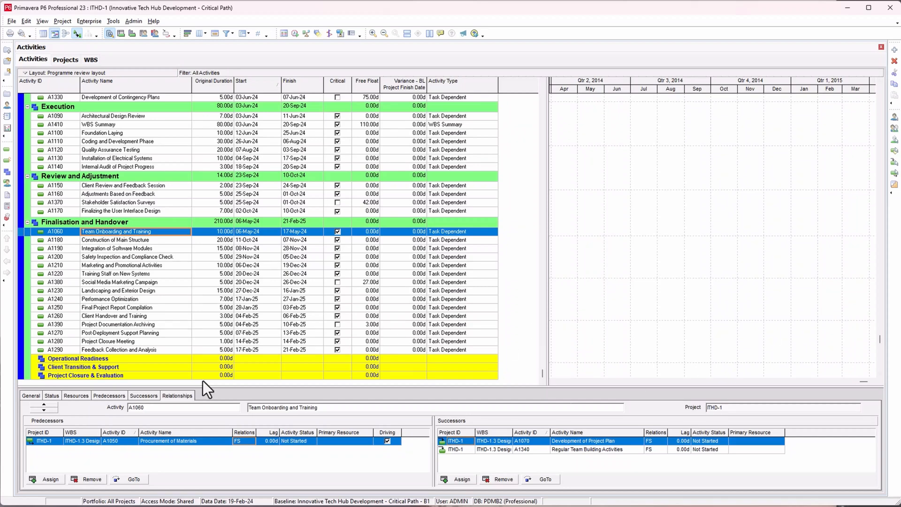
pyautogui.moveTo(122, 240)
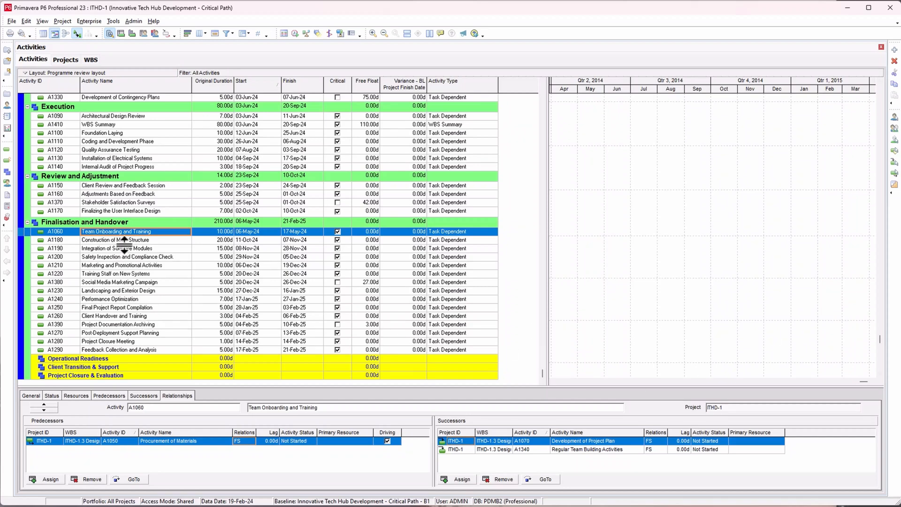
# Step: Add Integration of Software Modules, Safety Inspection, Training Staff and Performance Optimization to the selection for Operational Readiness
pyautogui.click(119, 248)
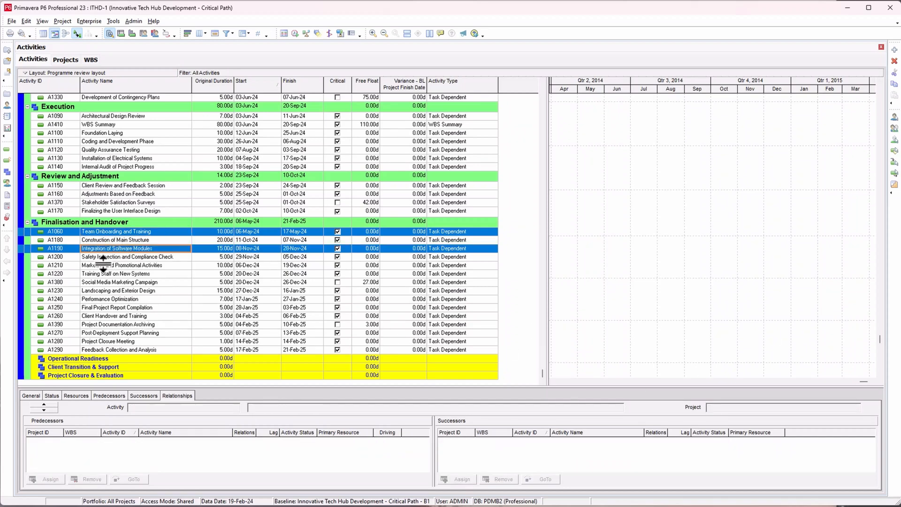
pyautogui.click(132, 256)
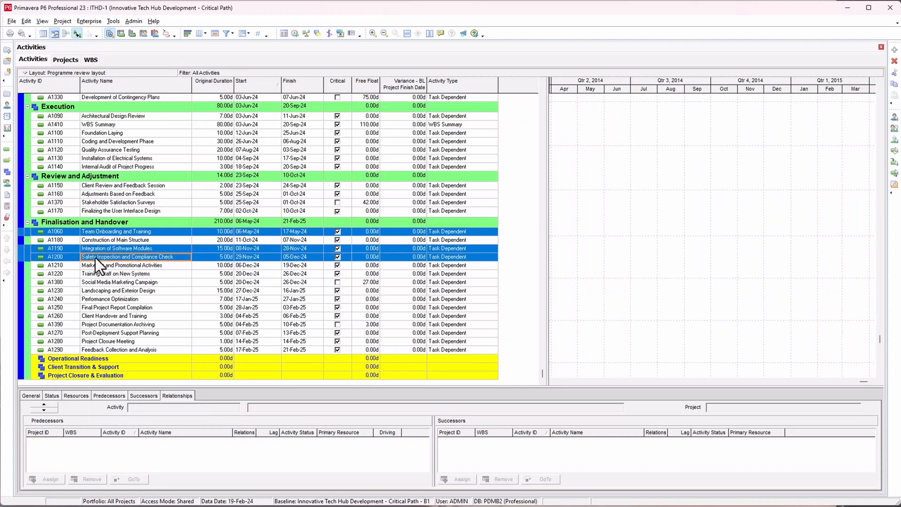
pyautogui.click(135, 273)
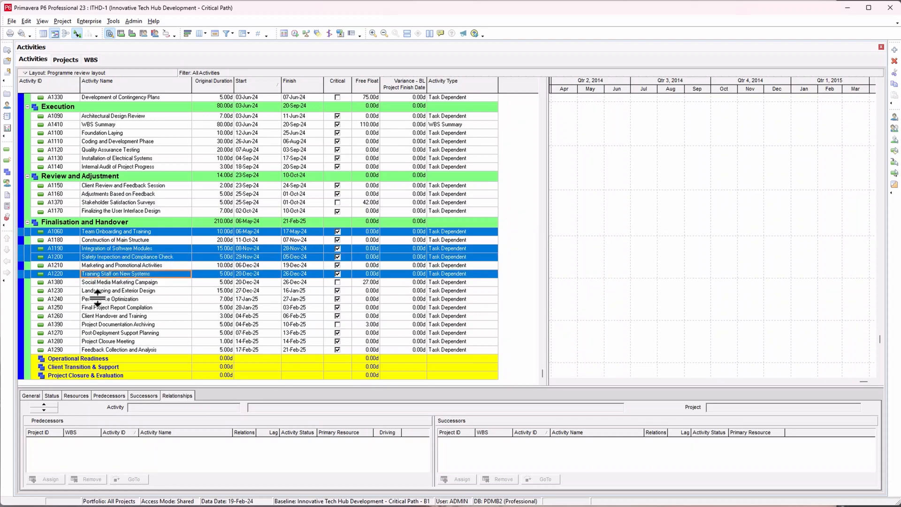
pyautogui.click(109, 298)
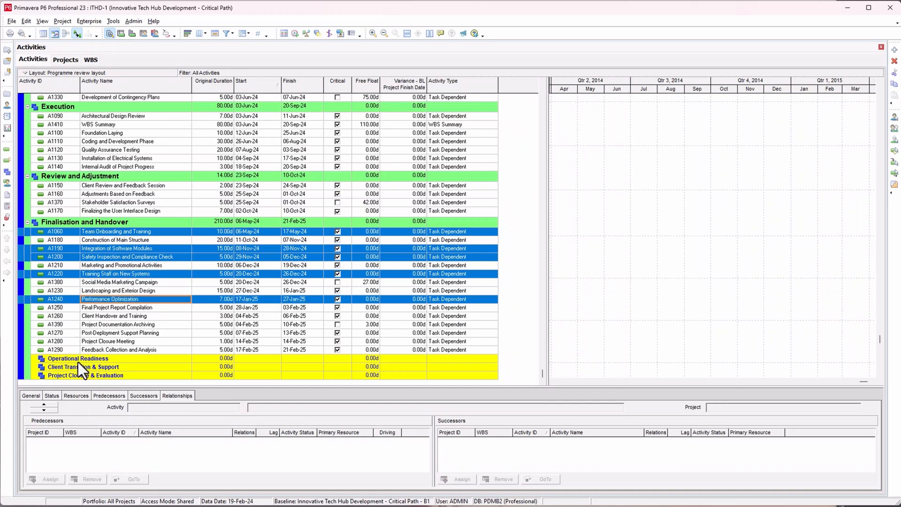
pyautogui.moveTo(51, 333)
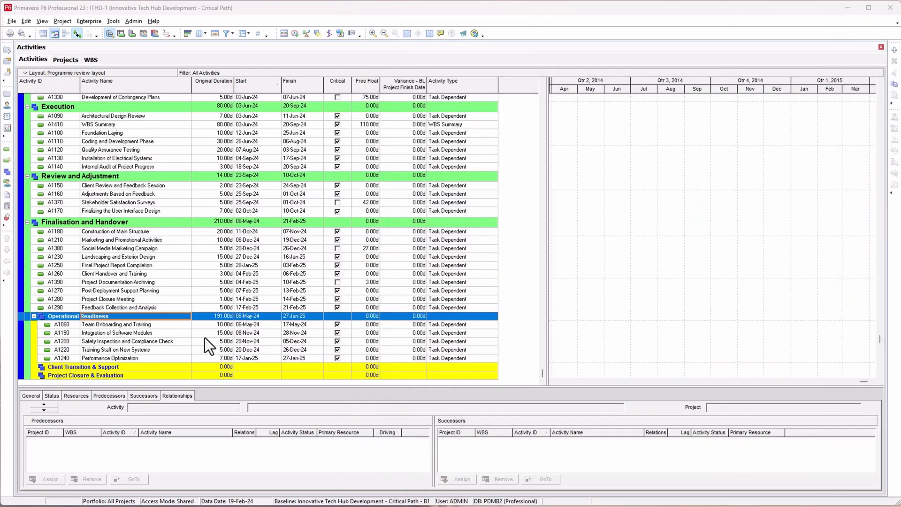
pyautogui.moveTo(106, 247)
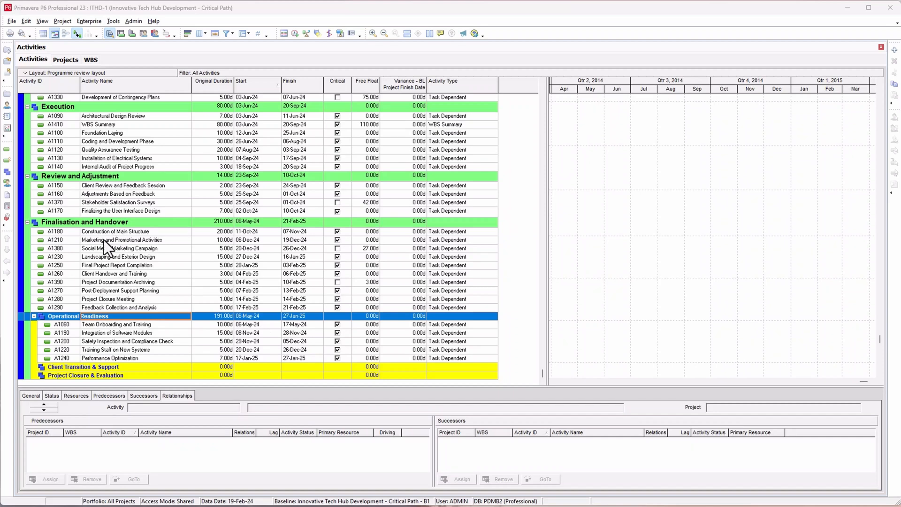
# Step: Cut A1210, A1250, A1260 and A1270 and paste them under the Client Transition & Support band
pyautogui.click(121, 239)
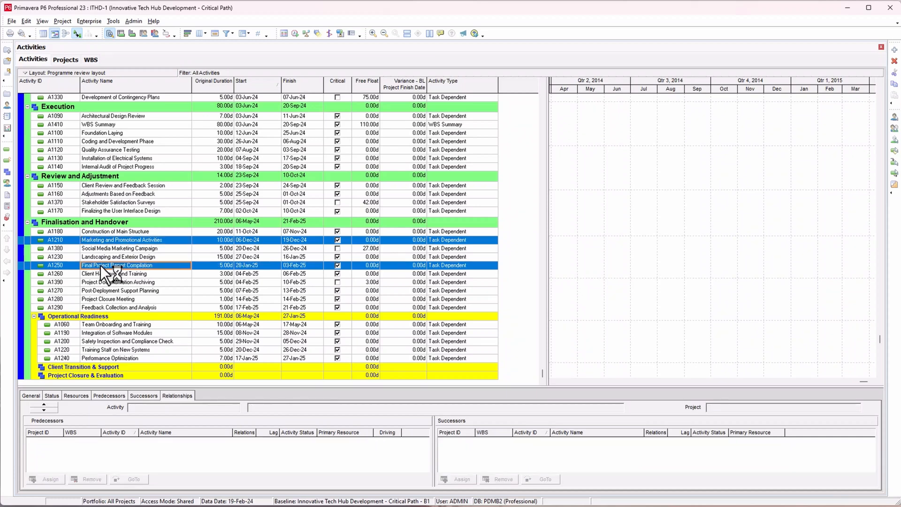
pyautogui.click(136, 273)
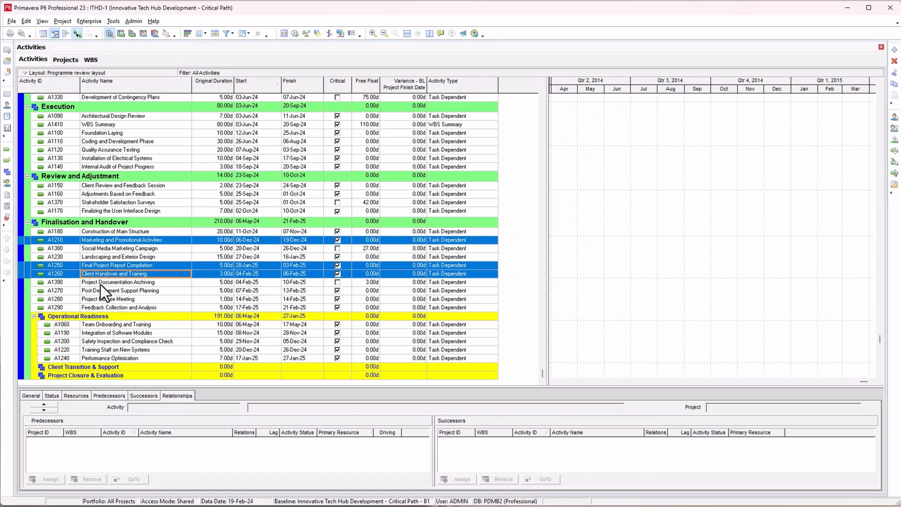
pyautogui.rightClick(118, 290)
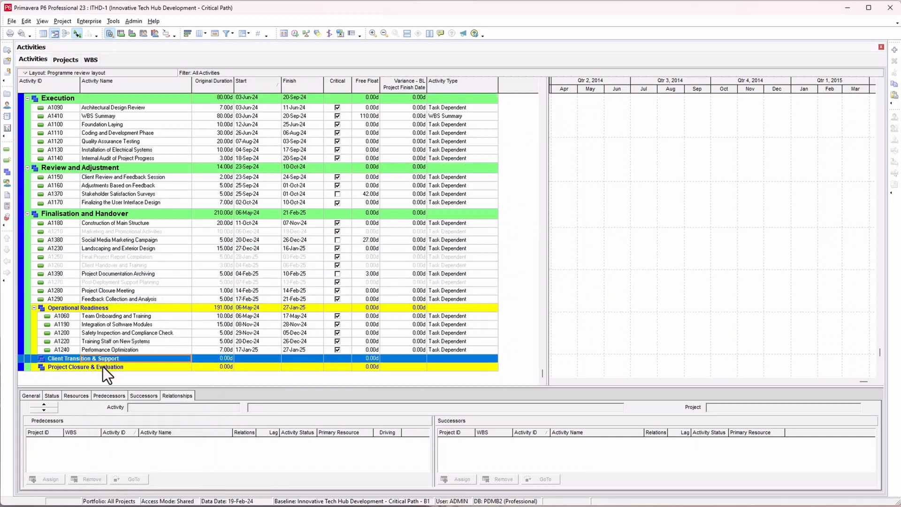
pyautogui.rightClick(84, 357)
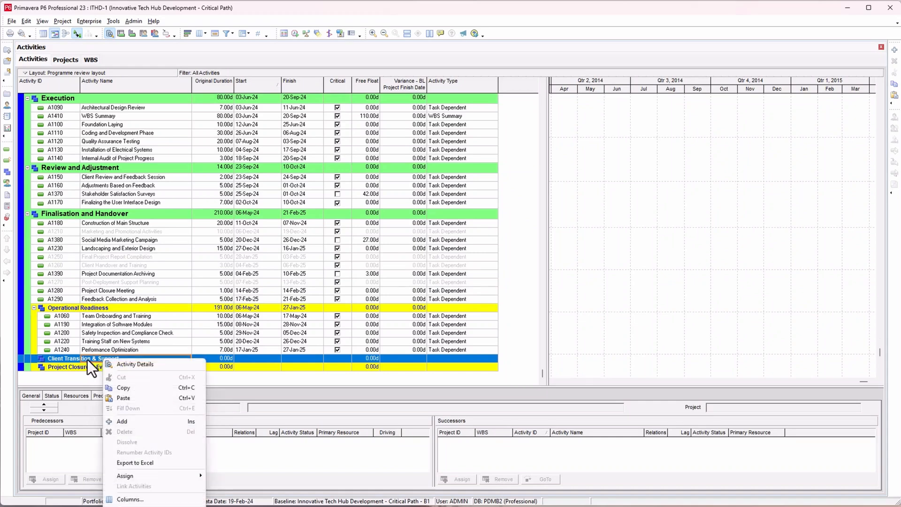
pyautogui.moveTo(123, 388)
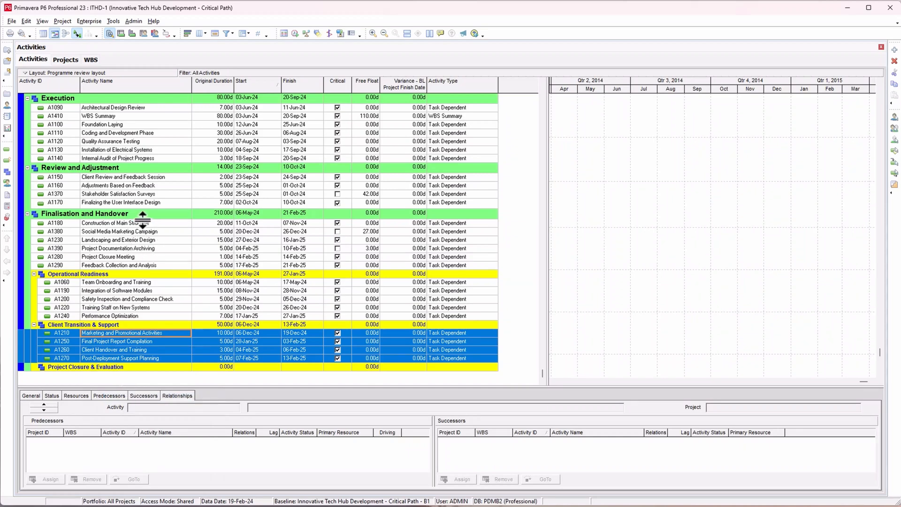
pyautogui.click(117, 247)
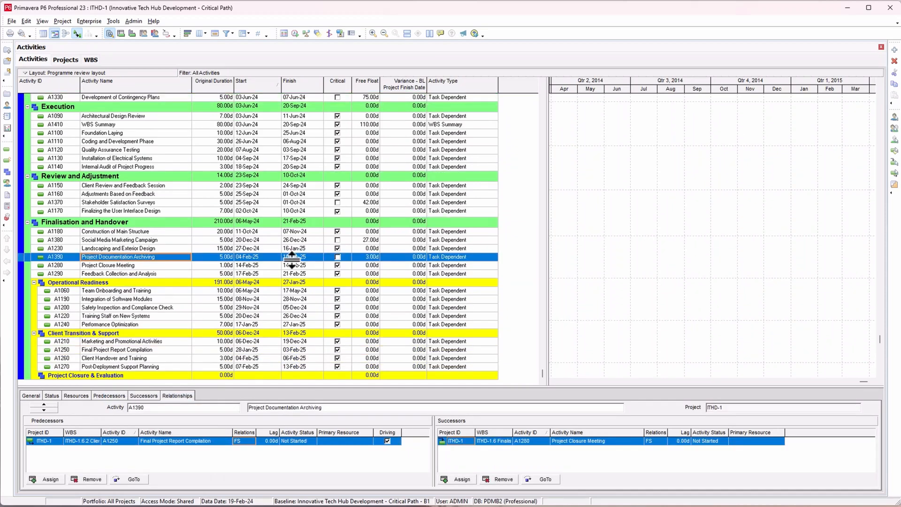
# Step: Select Project Closure Meeting and the Social Media Marketing Campaign activity to show its relationships
pyautogui.click(108, 264)
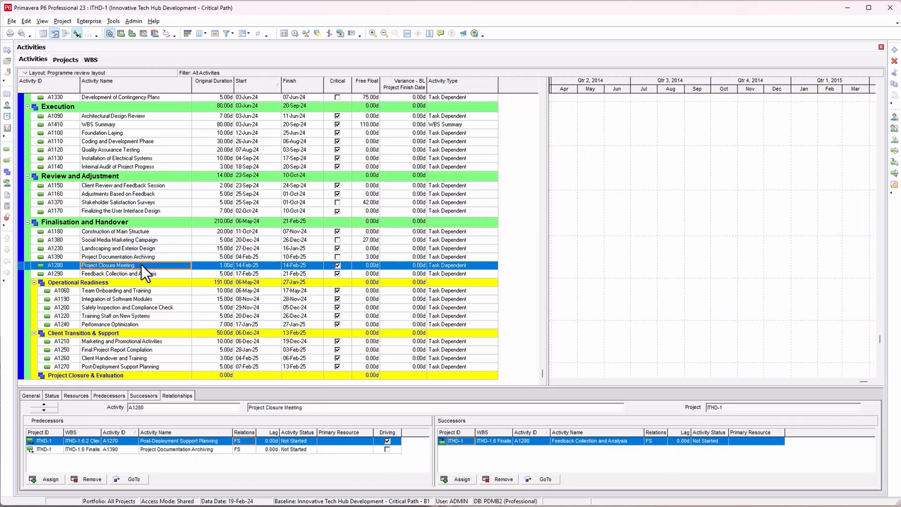
pyautogui.moveTo(121, 308)
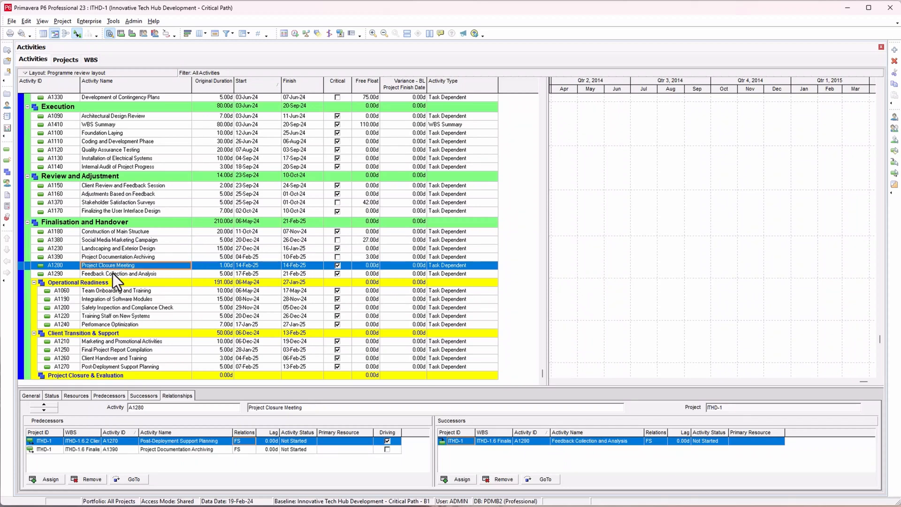
pyautogui.click(136, 273)
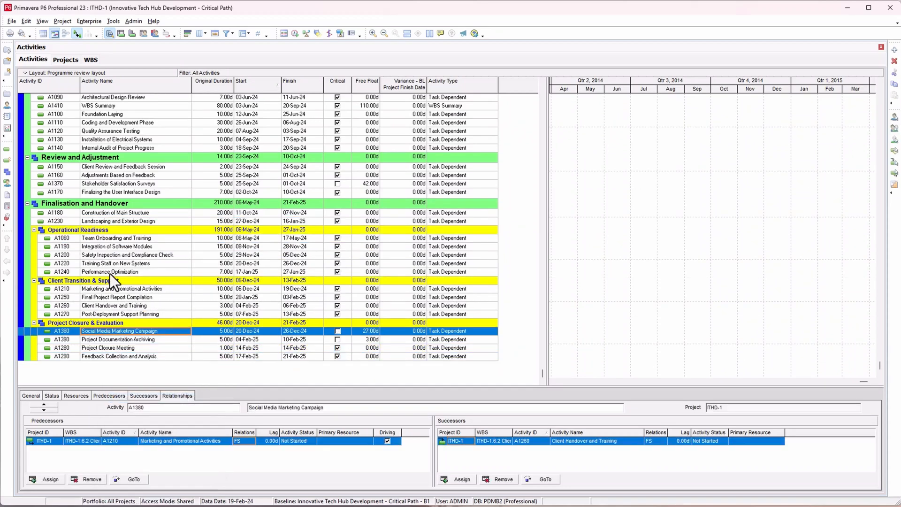
pyautogui.moveTo(214, 206)
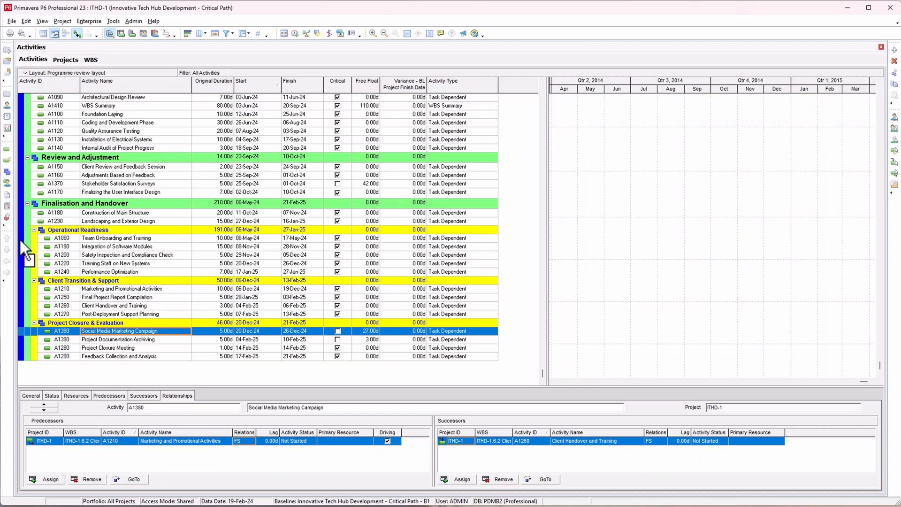
pyautogui.rightClick(78, 229)
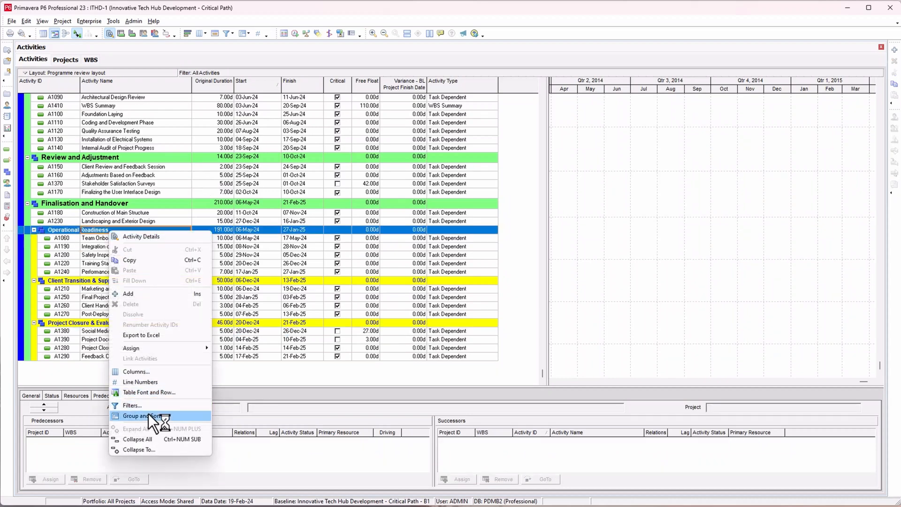
pyautogui.click(145, 416)
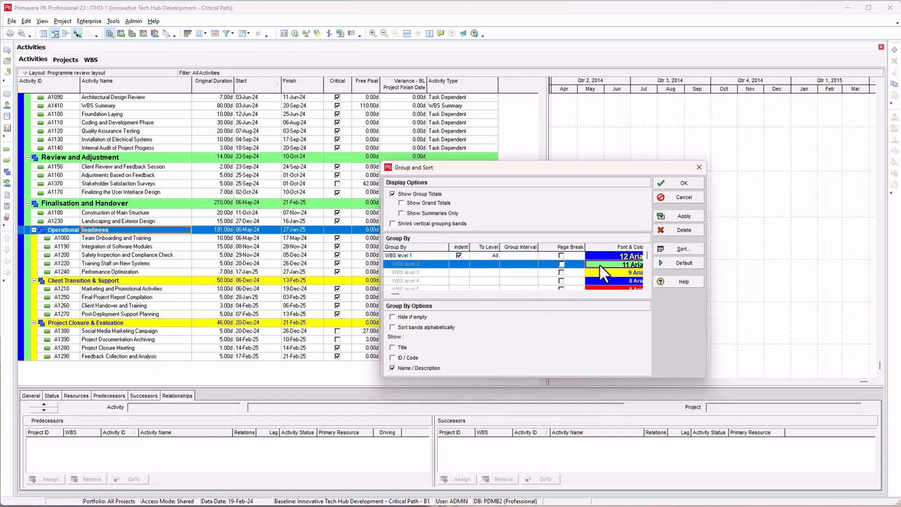
pyautogui.moveTo(462, 298)
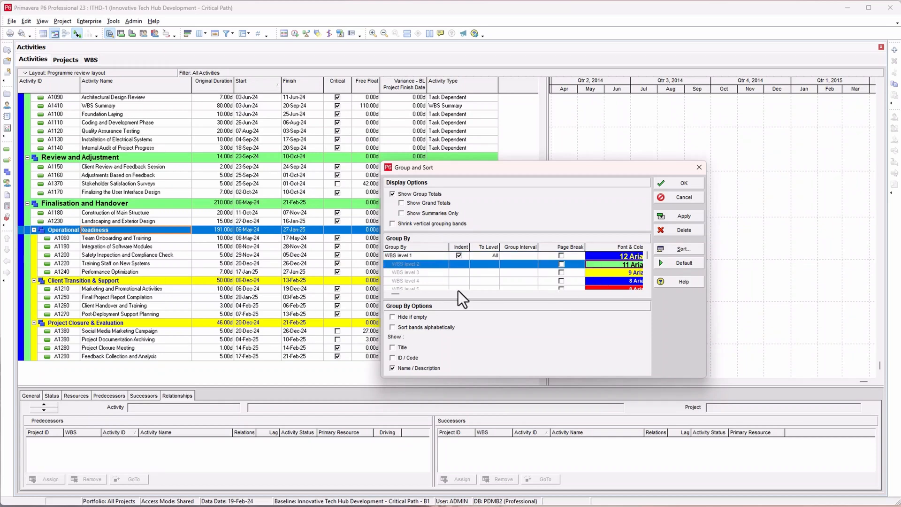
pyautogui.click(408, 272)
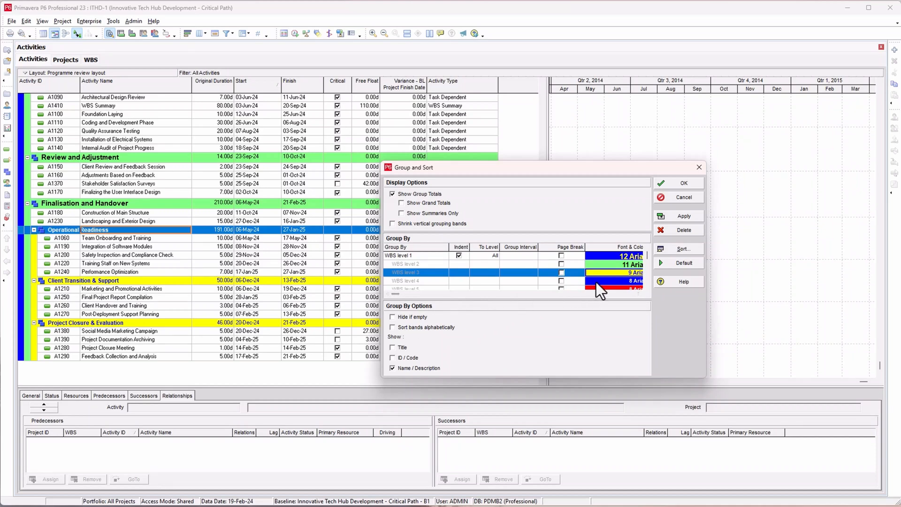
pyautogui.click(414, 280)
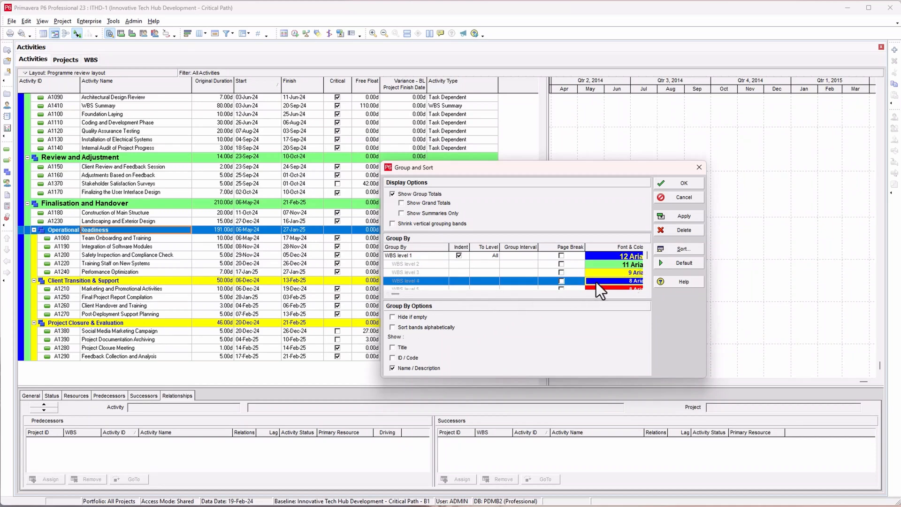
pyautogui.click(683, 183)
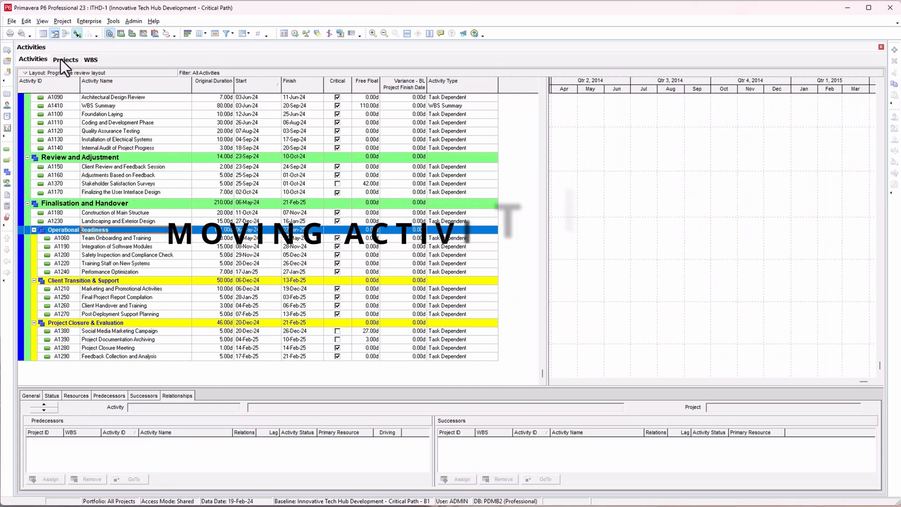
# Step: From the Projects list, open Nesbid Building Expansion alongside Innovative Tech Hub Development
pyautogui.click(65, 59)
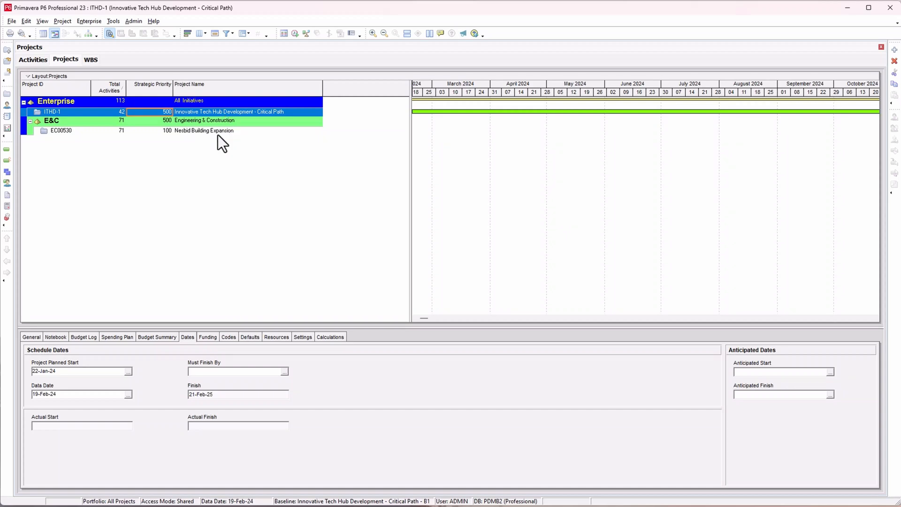
pyautogui.click(203, 131)
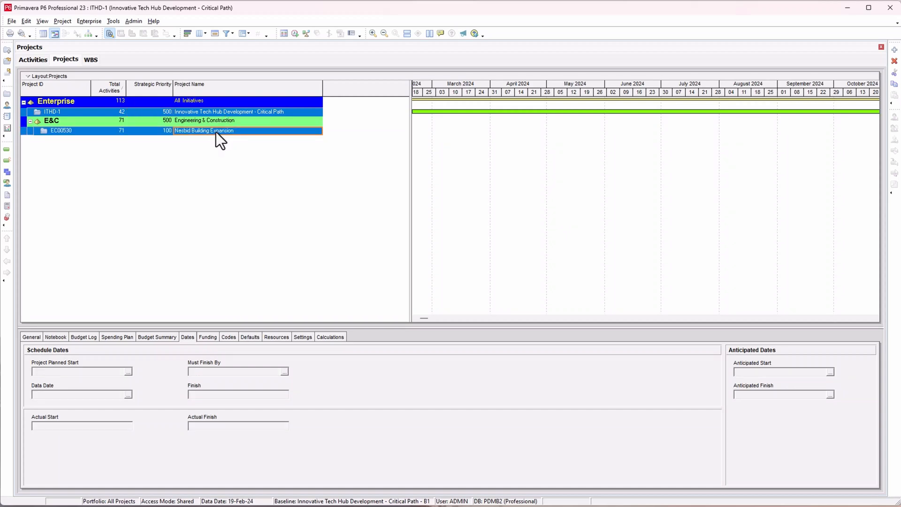
pyautogui.rightClick(203, 131)
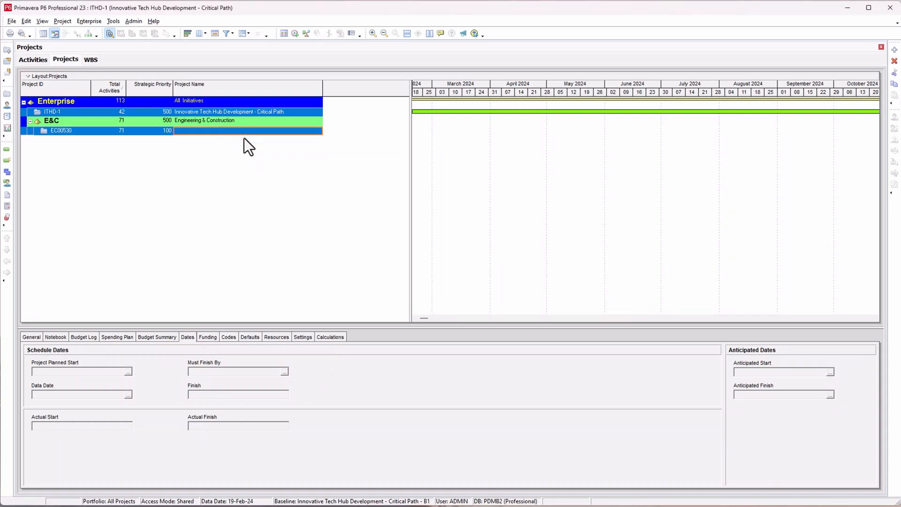
pyautogui.click(61, 131)
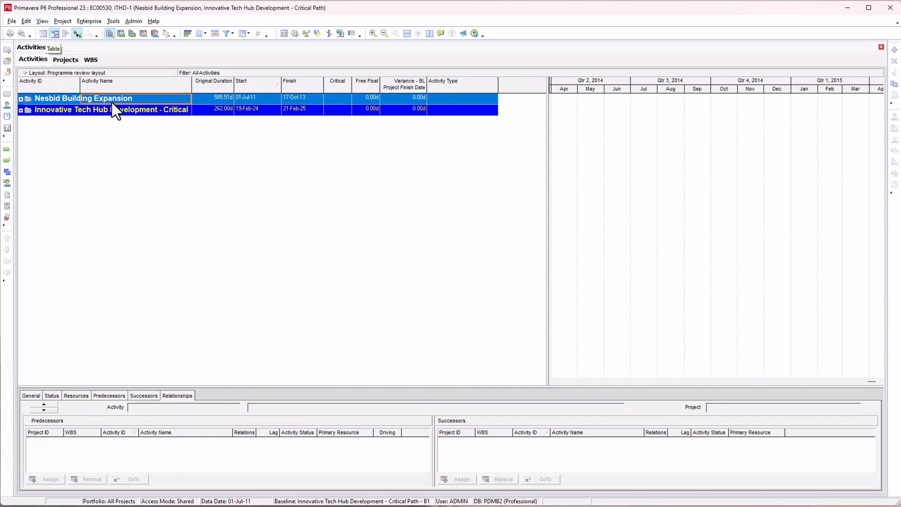
pyautogui.moveTo(45, 118)
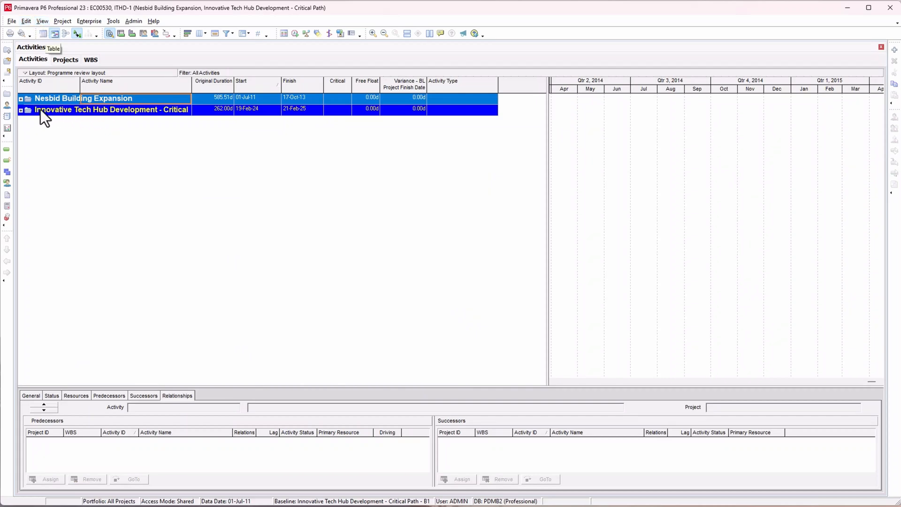
pyautogui.moveTo(56, 114)
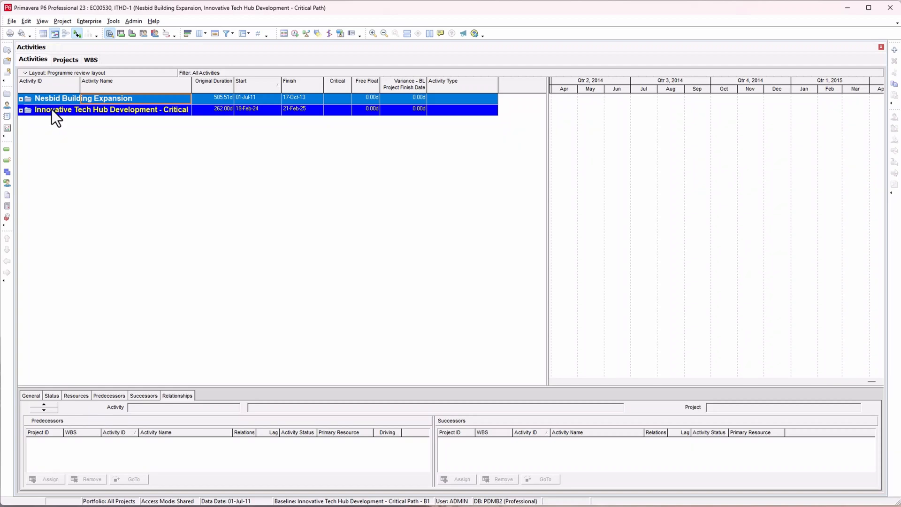
pyautogui.moveTo(91, 66)
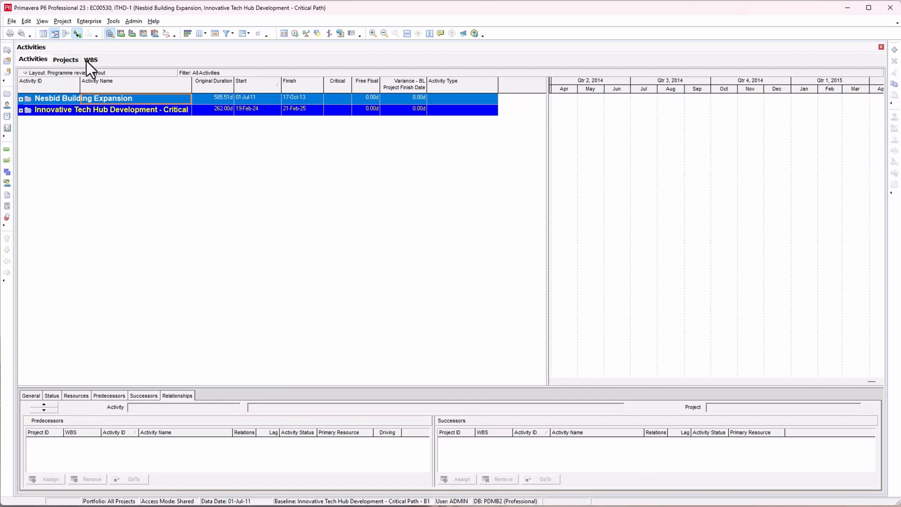
# Step: In the WBS view, expand Nesbid's Mechanical/Electrical Systems and copy its Elevator element
pyautogui.click(90, 59)
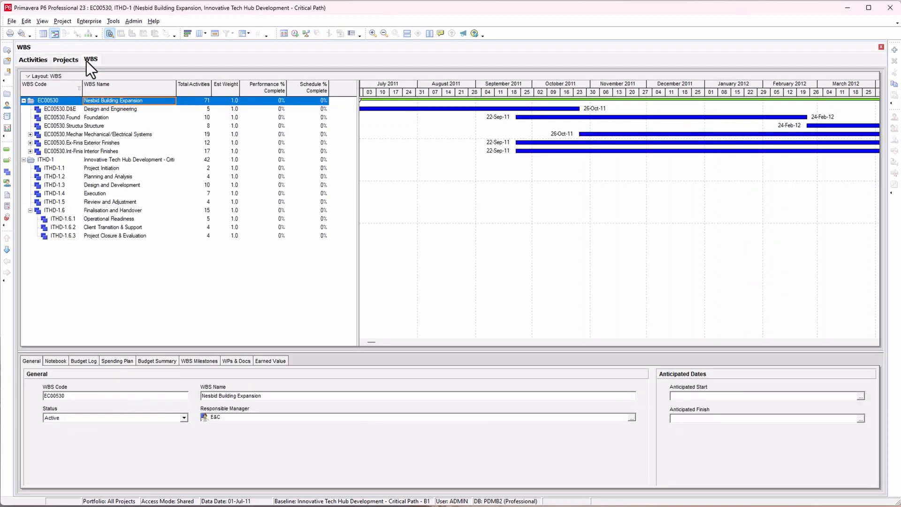
pyautogui.click(62, 22)
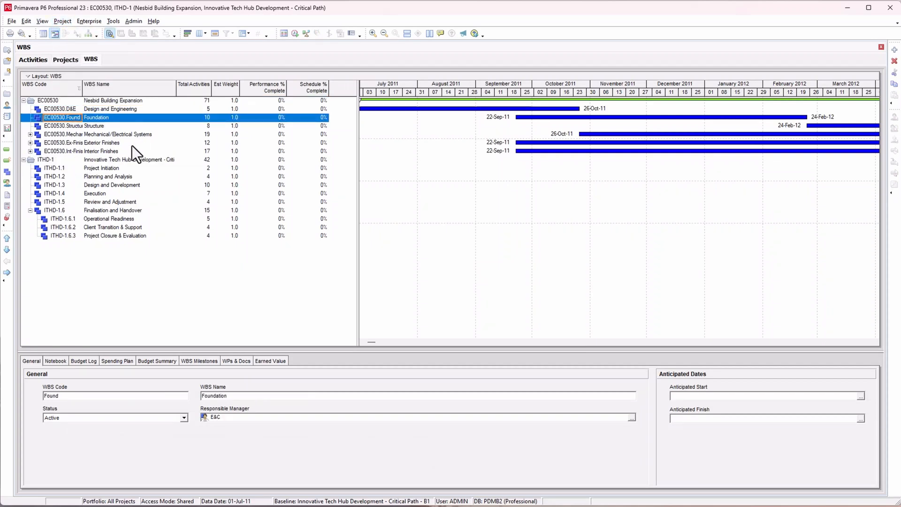
pyautogui.click(114, 236)
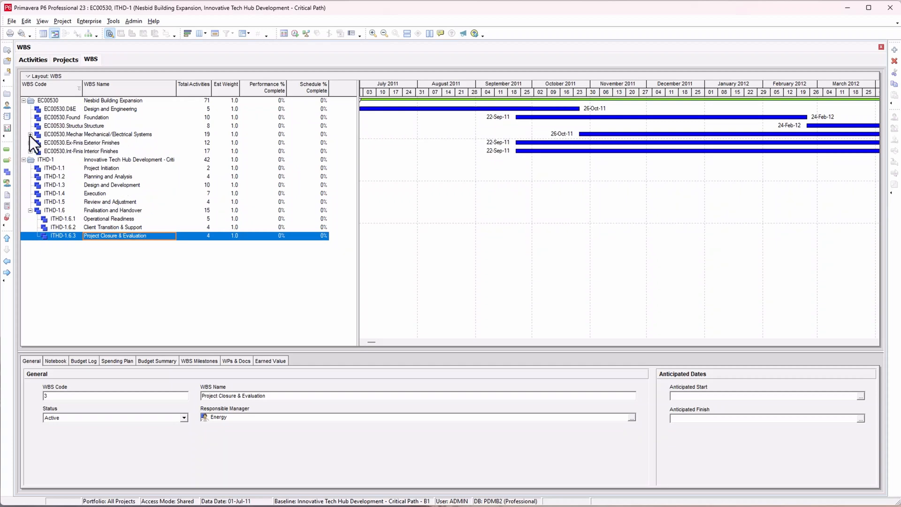
pyautogui.click(29, 134)
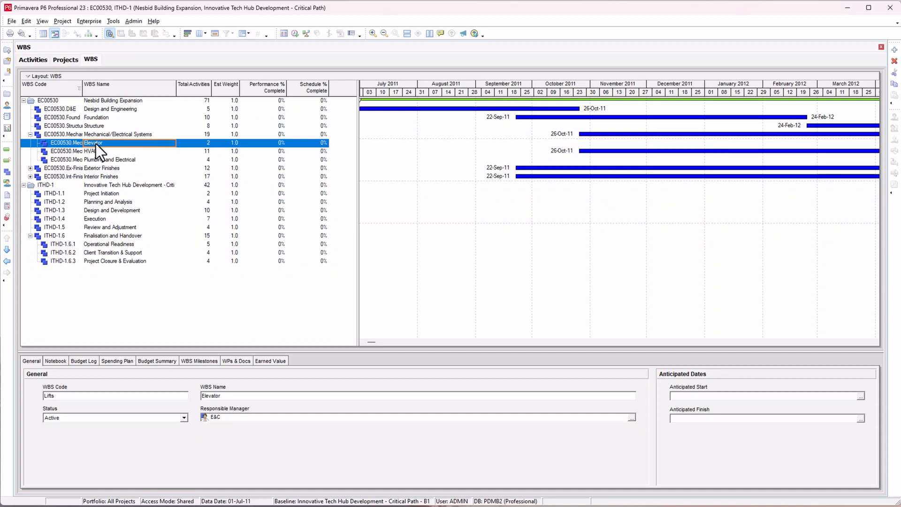
pyautogui.rightClick(92, 143)
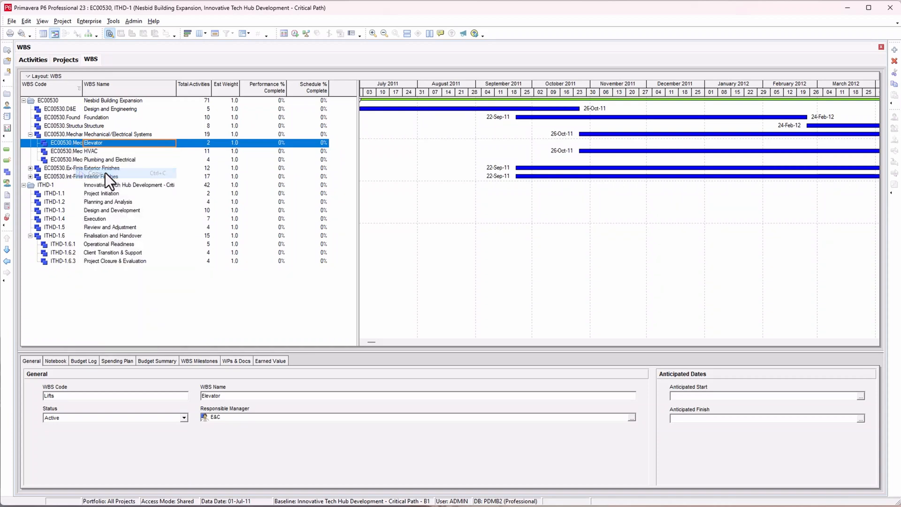
pyautogui.click(94, 219)
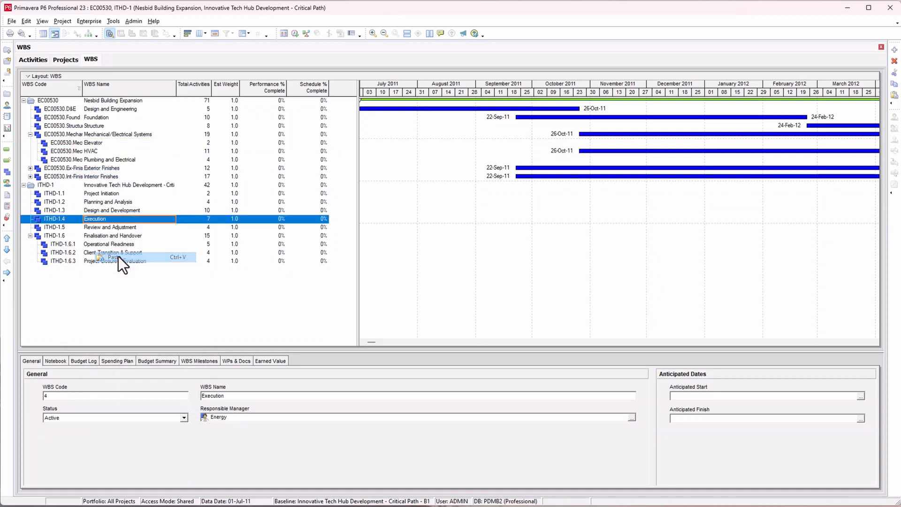
# Step: Paste Elevator with its activities under Execution, suppressing the copy and renumbering prompts for next time
pyautogui.click(103, 257)
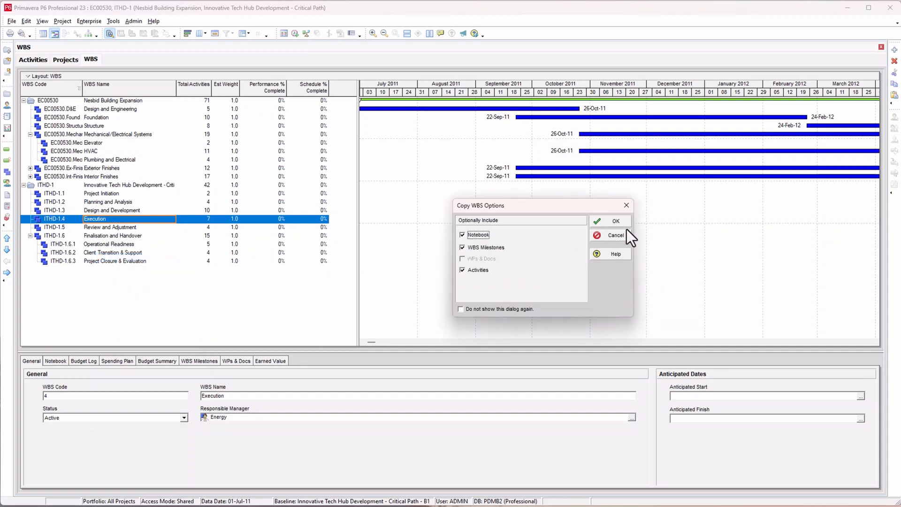
pyautogui.click(616, 222)
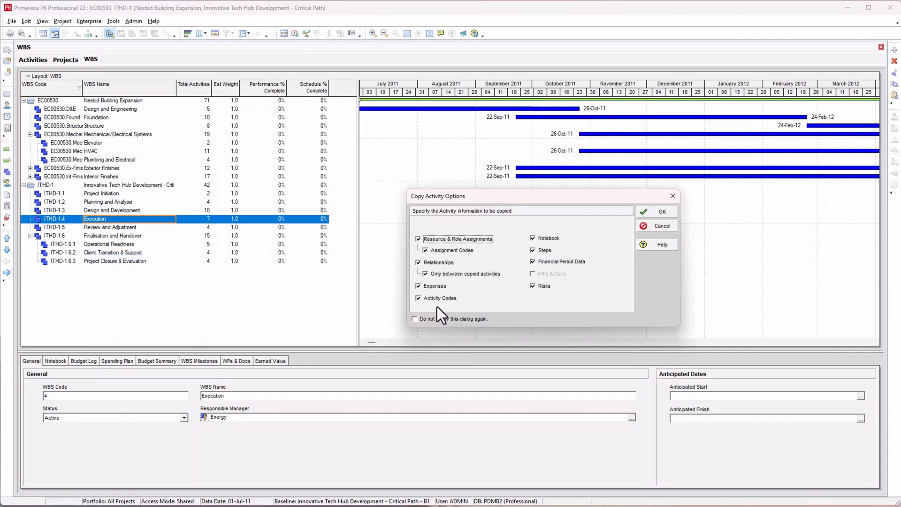
pyautogui.moveTo(438, 304)
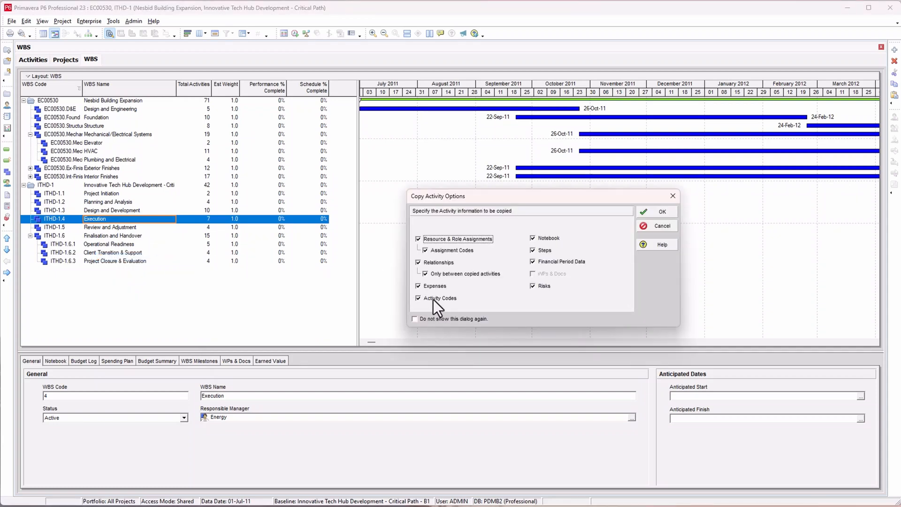
pyautogui.click(419, 298)
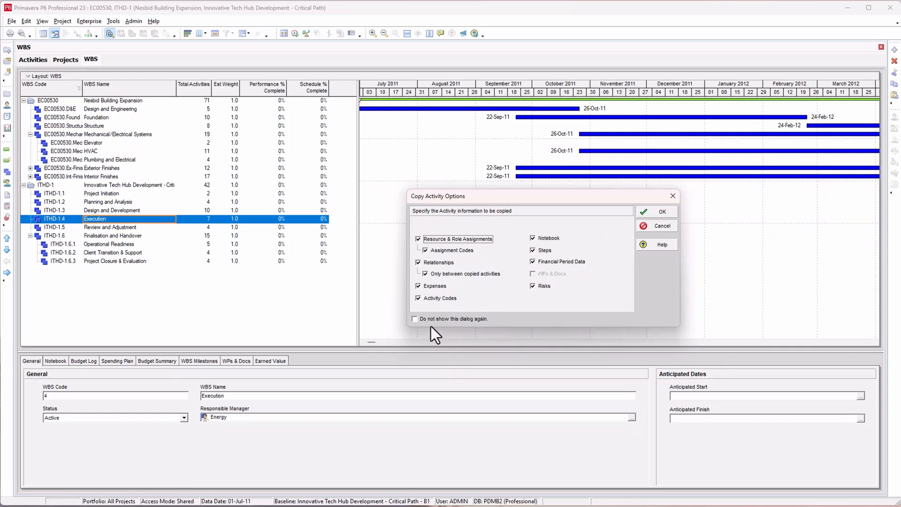
pyautogui.click(414, 319)
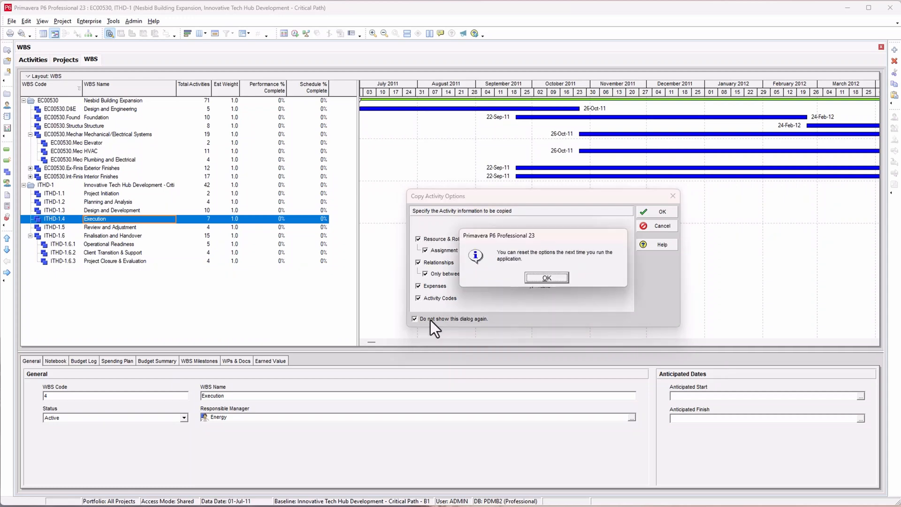
pyautogui.moveTo(510, 259)
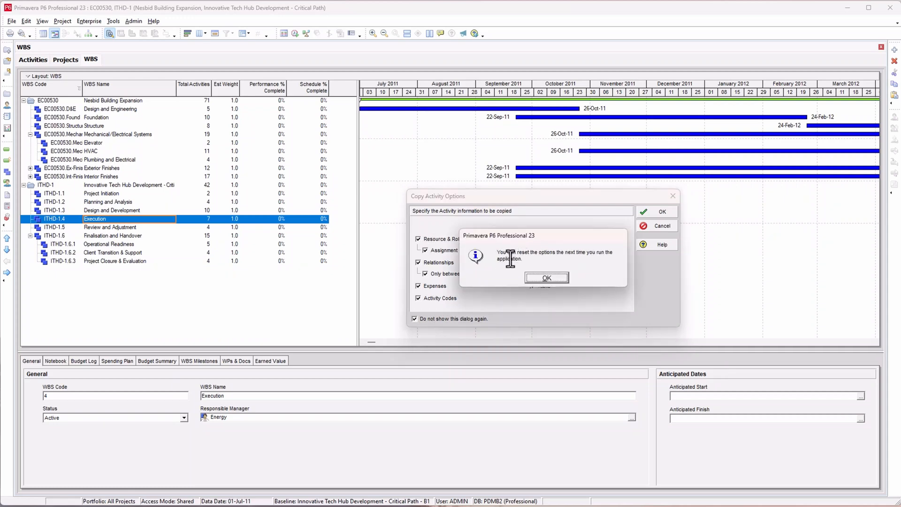
pyautogui.moveTo(580, 257)
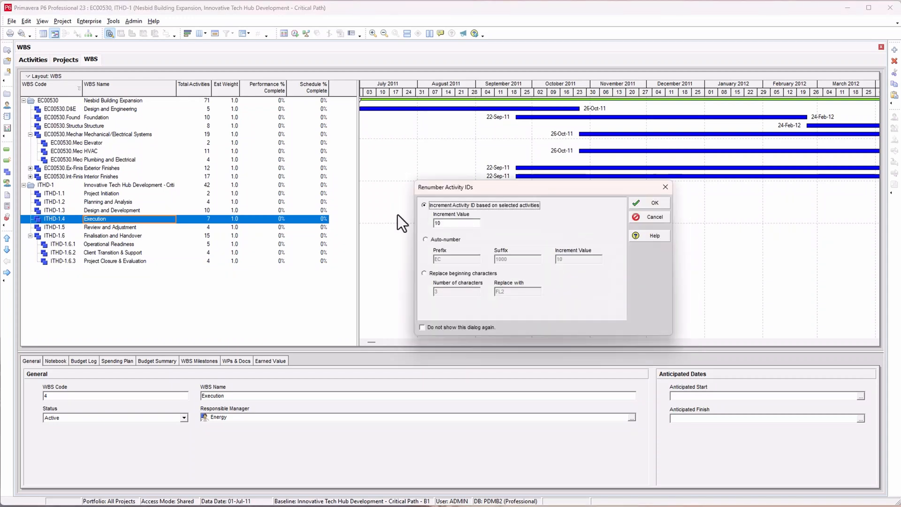
pyautogui.click(421, 326)
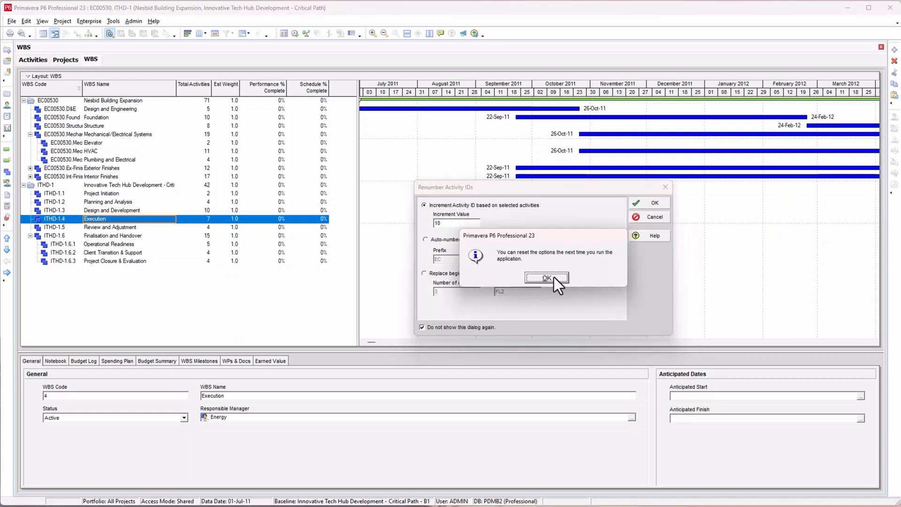
pyautogui.click(545, 278)
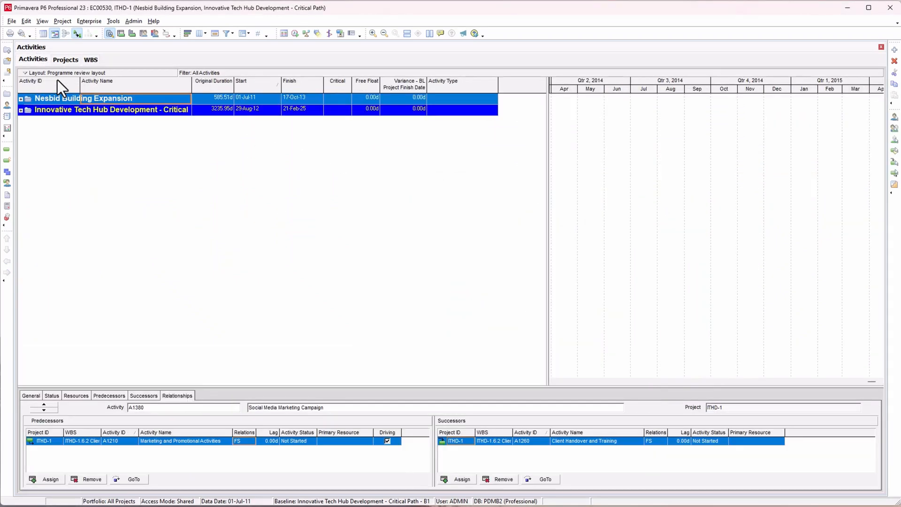
# Step: Expand Innovative Tech Hub Development and Execution to verify the nine activities including both Elevator ones, then go back to WBS
pyautogui.click(20, 110)
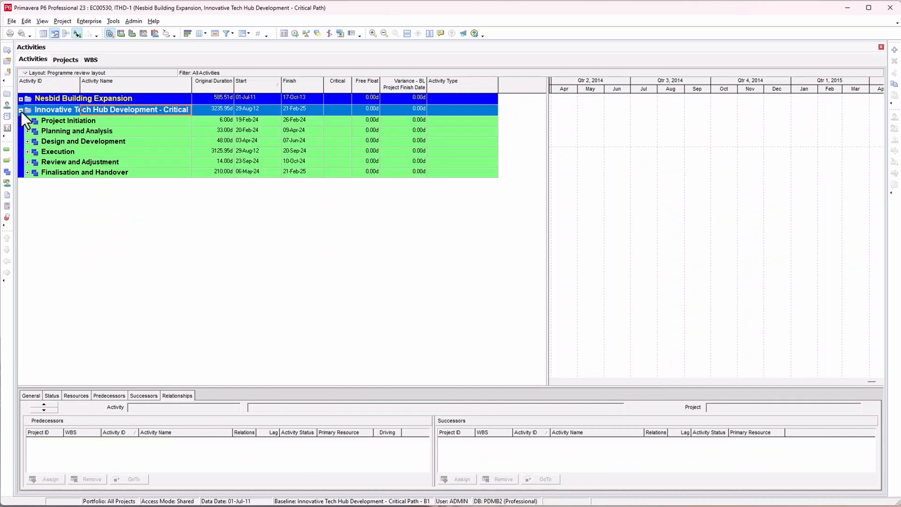
pyautogui.click(27, 151)
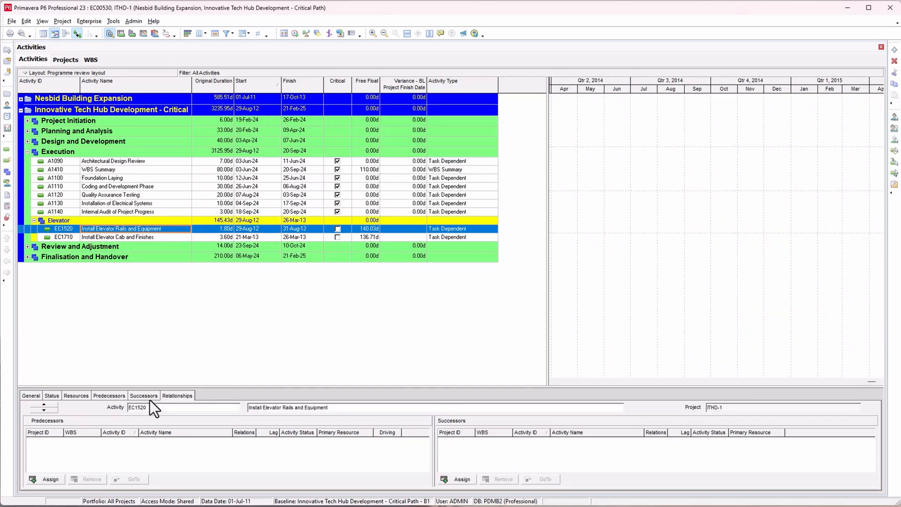
pyautogui.moveTo(119, 179)
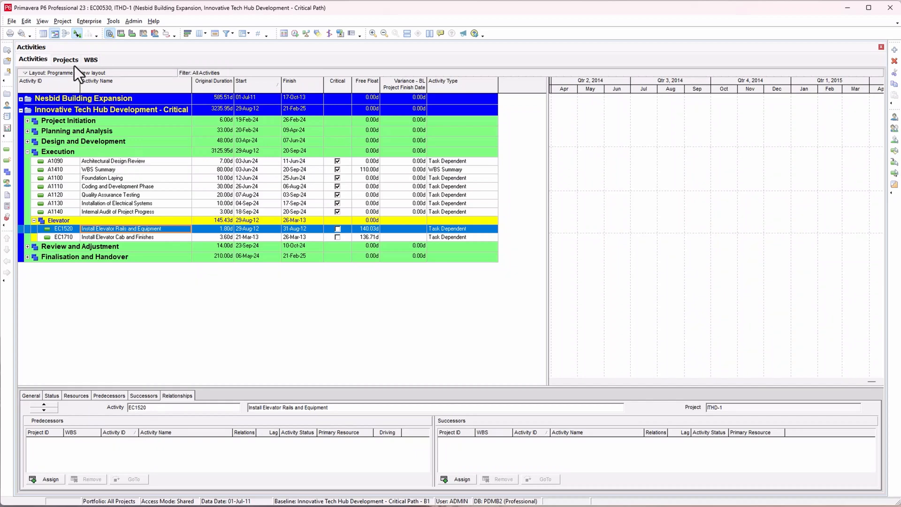
pyautogui.click(91, 59)
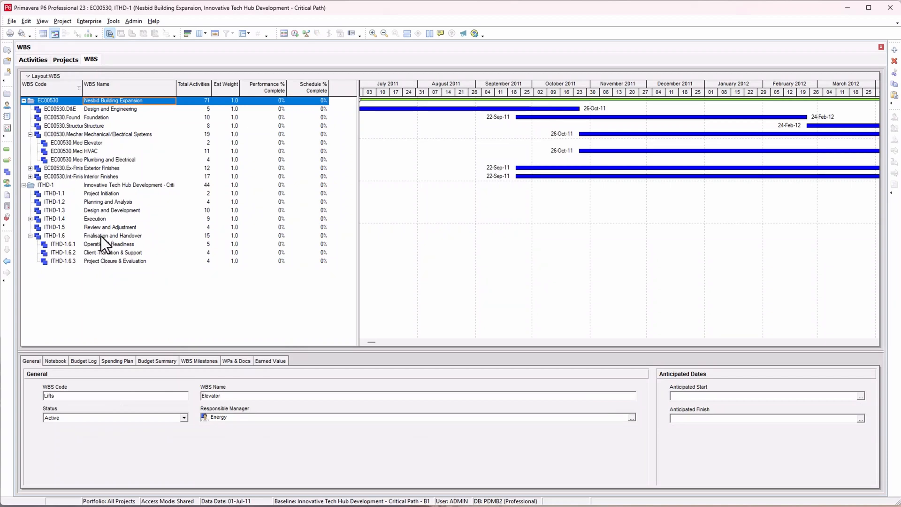
# Step: Copy ITHD-1.6 Finalisation and Handover and paste it under Nesbid Building Expansion as EC00530.6 with its three sub-elements
pyautogui.click(113, 236)
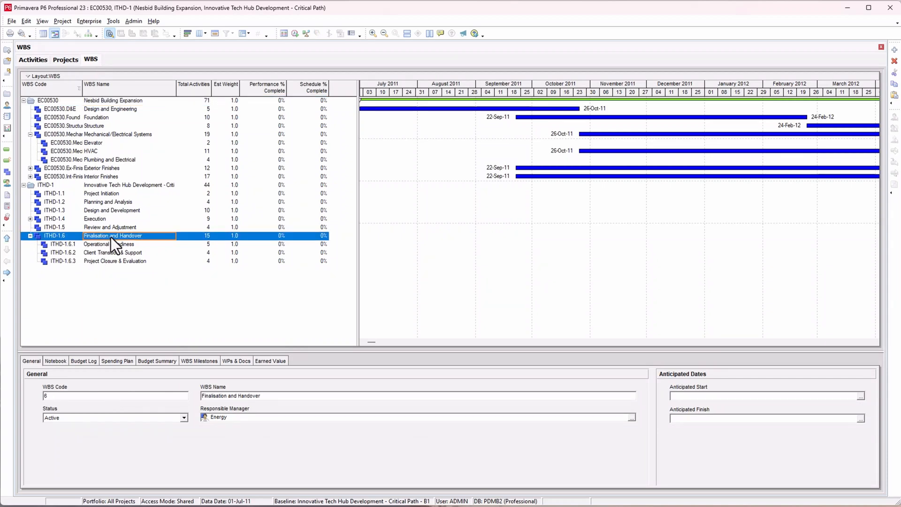
pyautogui.rightClick(114, 236)
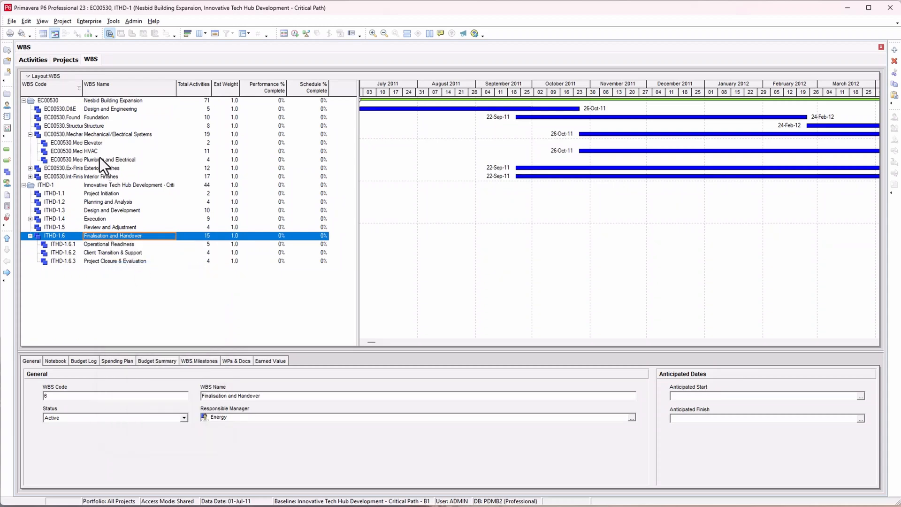
pyautogui.moveTo(103, 109)
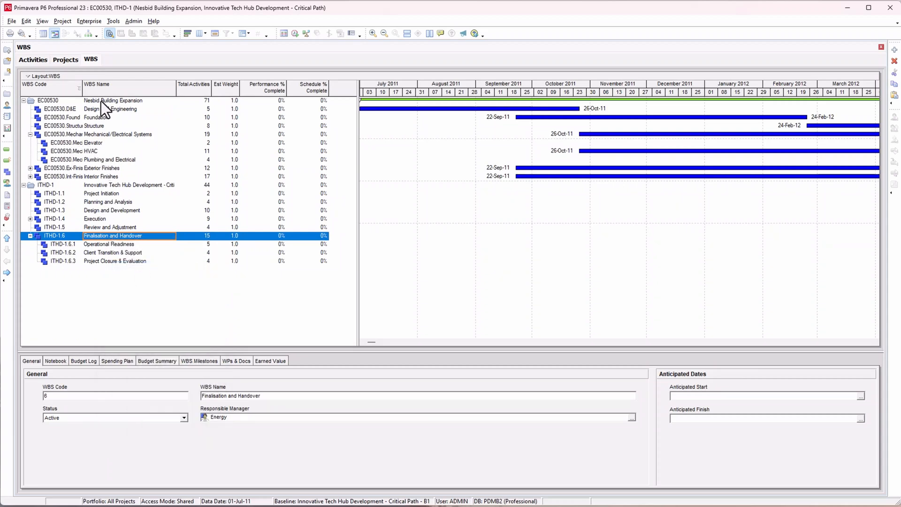
pyautogui.click(113, 101)
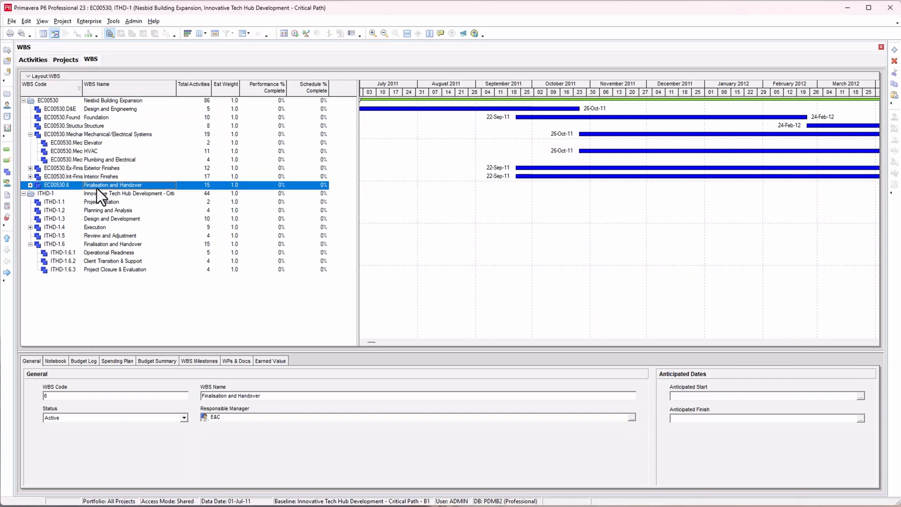
pyautogui.click(30, 185)
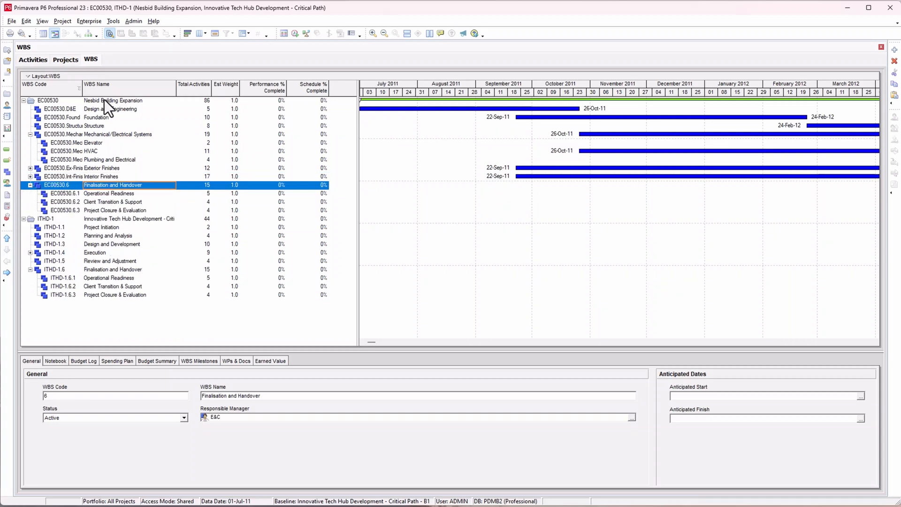
pyautogui.moveTo(115, 284)
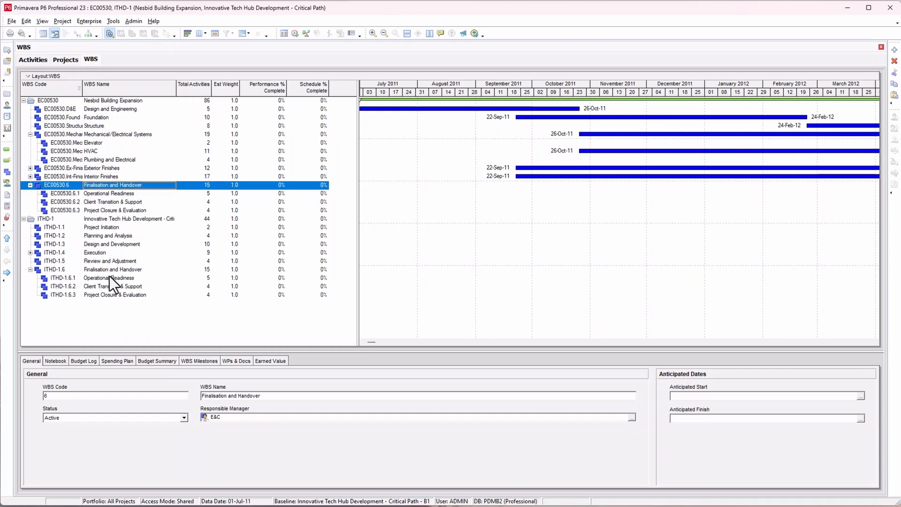
pyautogui.moveTo(107, 173)
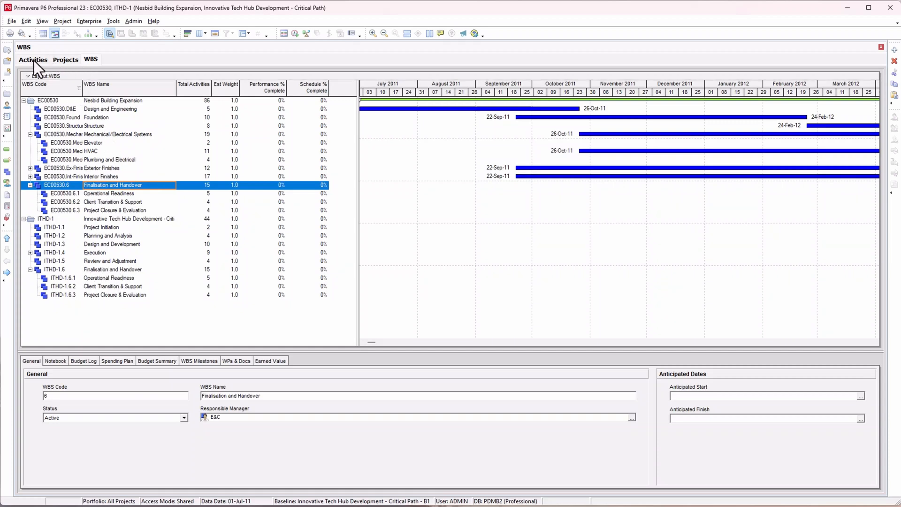
# Step: Open ITHD-1 alone from Projects and expand Elevator to inspect Install Elevator Rails and Equipment
pyautogui.click(65, 59)
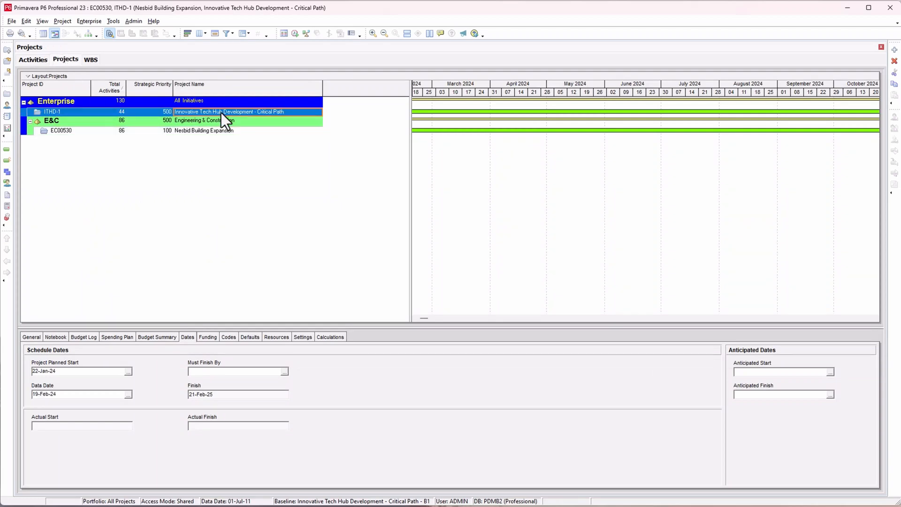
pyautogui.rightClick(198, 112)
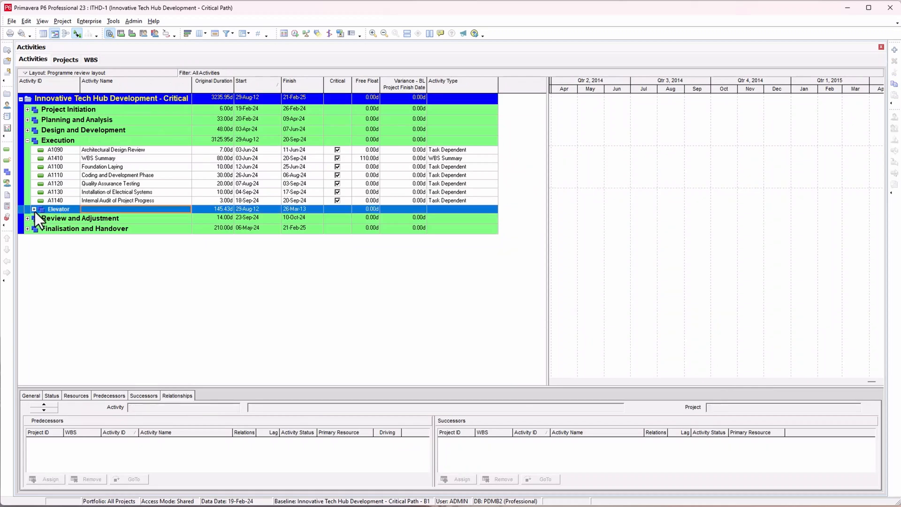
pyautogui.click(34, 208)
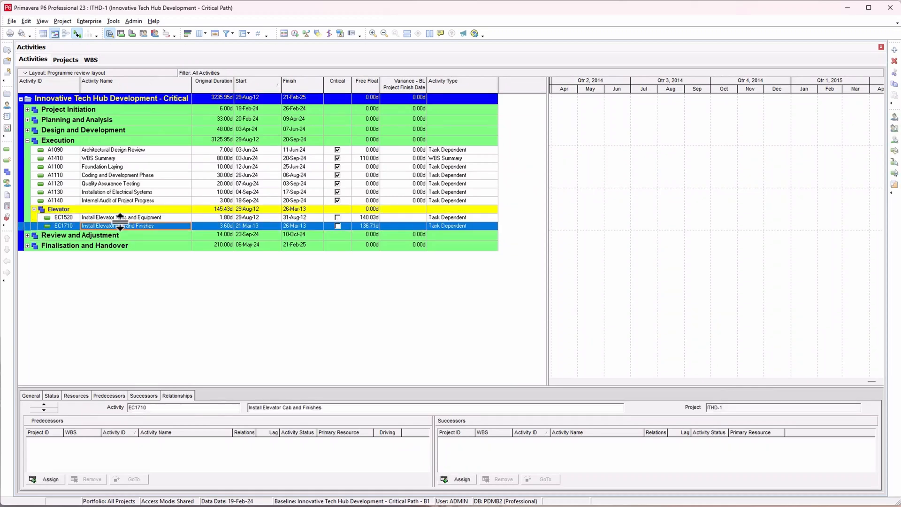
pyautogui.click(121, 217)
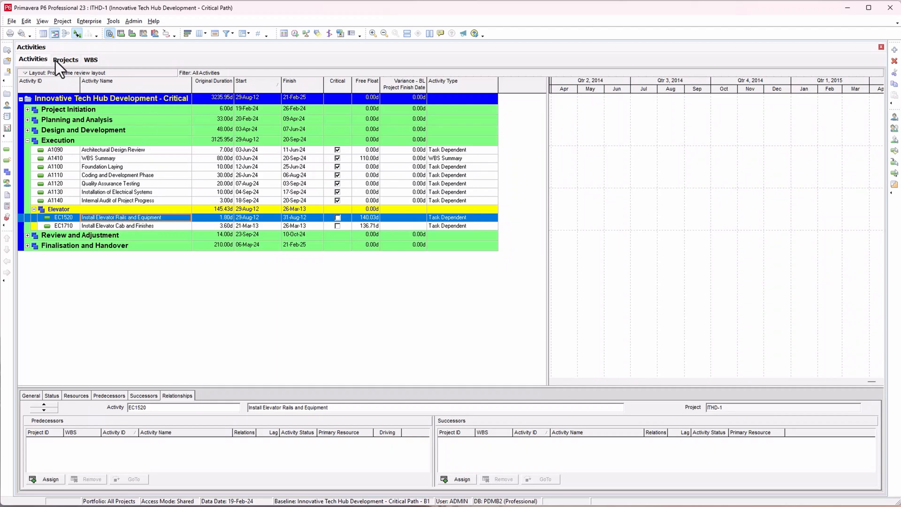
# Step: Open EC00530 Nesbid Building Expansion alone and expand its copied Finalisation and Handover WBS
pyautogui.click(66, 59)
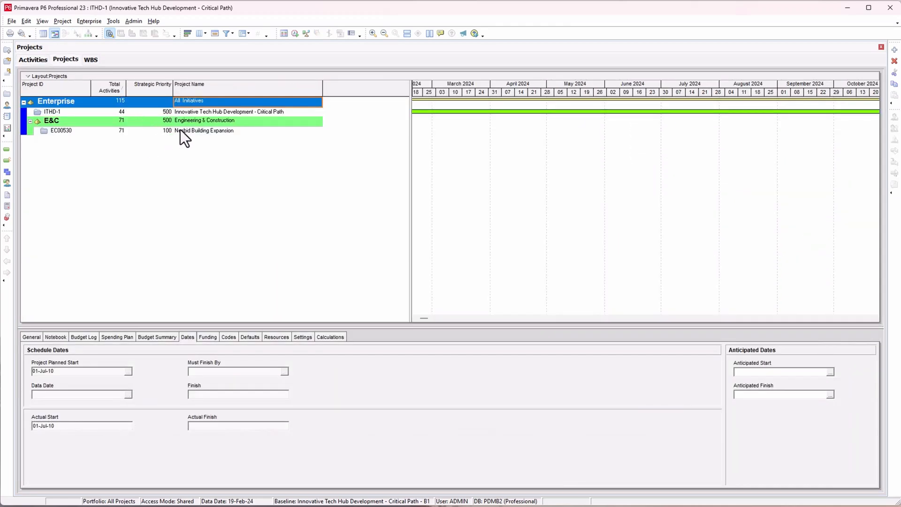
pyautogui.click(204, 131)
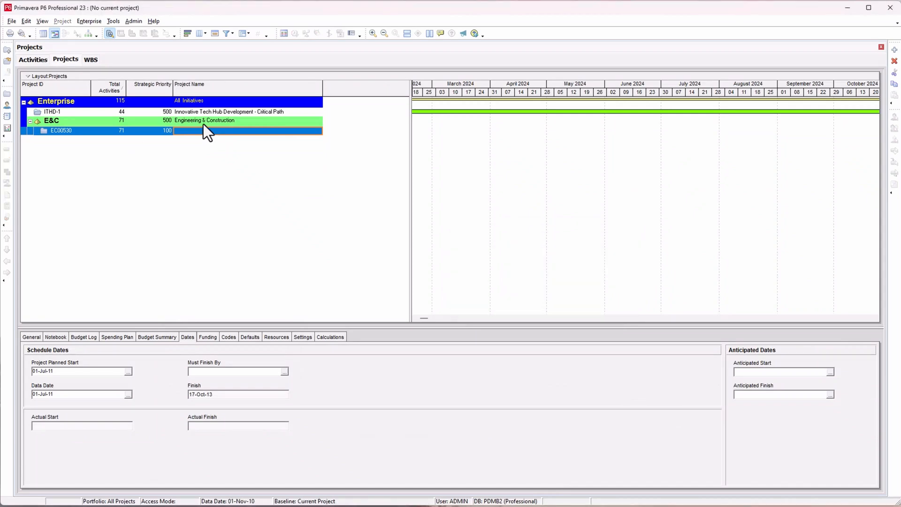
pyautogui.doubleClick(60, 131)
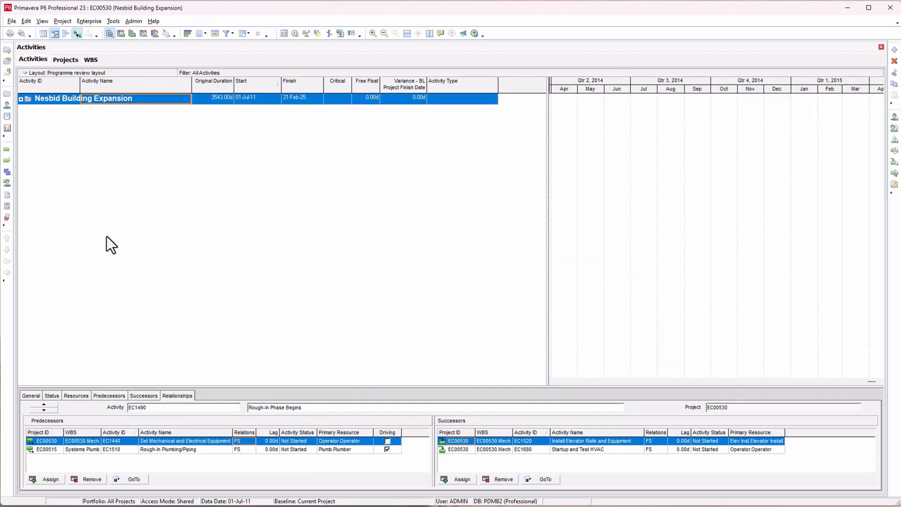
pyautogui.click(21, 97)
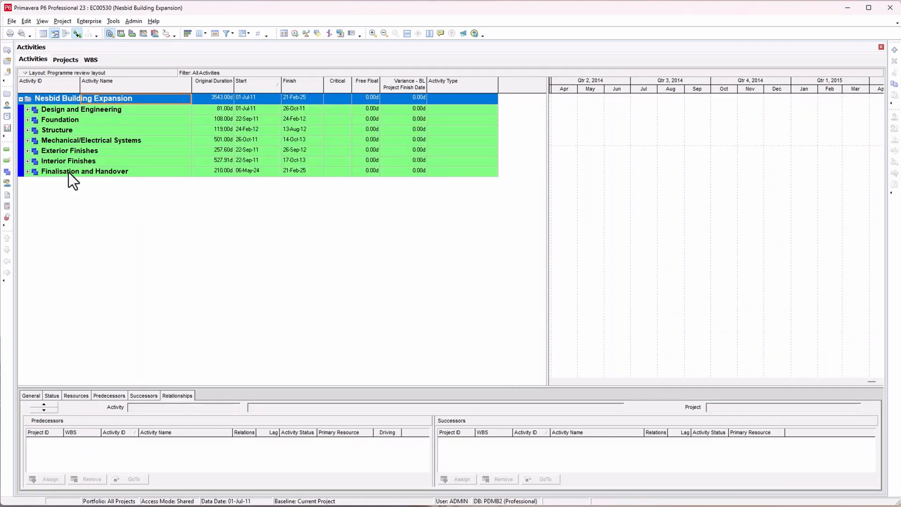
pyautogui.click(27, 170)
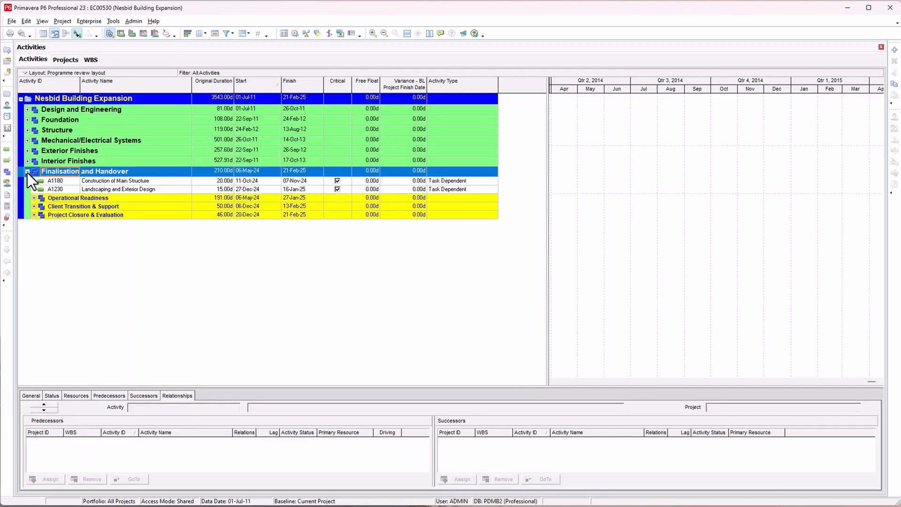